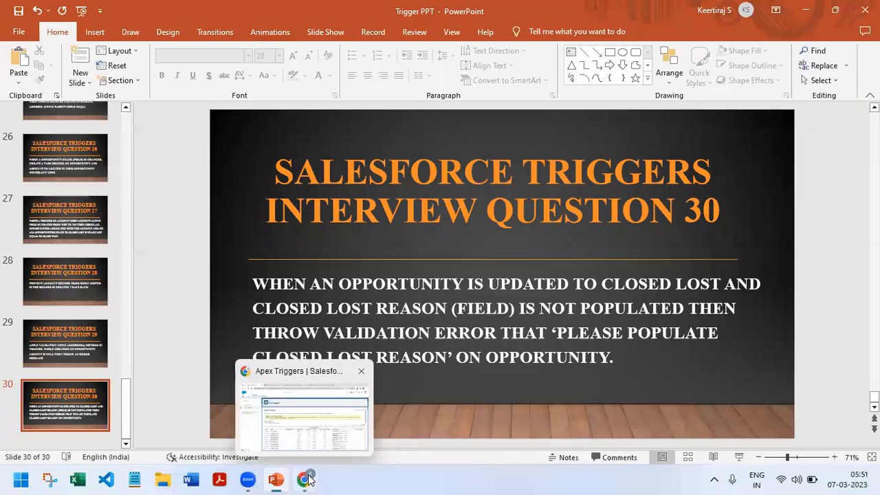
Bring Chrome forward to the Opportunity Fields & Relationships list
{"action": "left_click", "coordinate": [305, 480]}
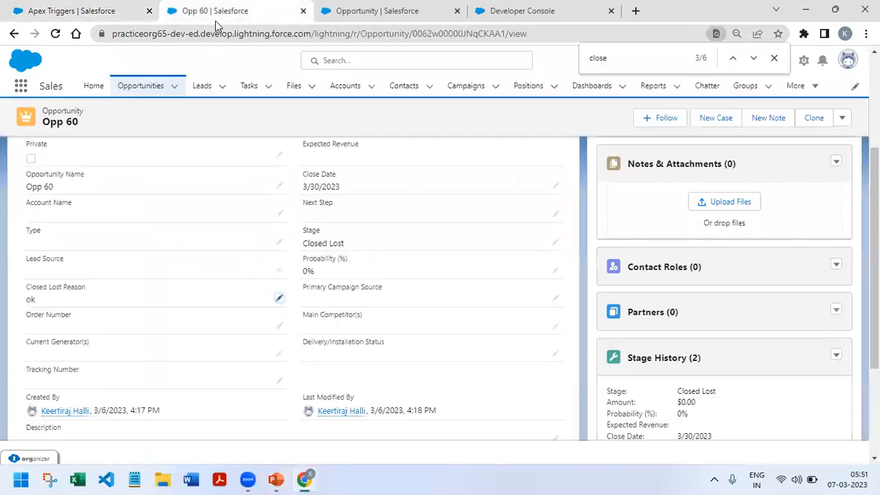
{"action": "mouse_move", "coordinate": [365, 28]}
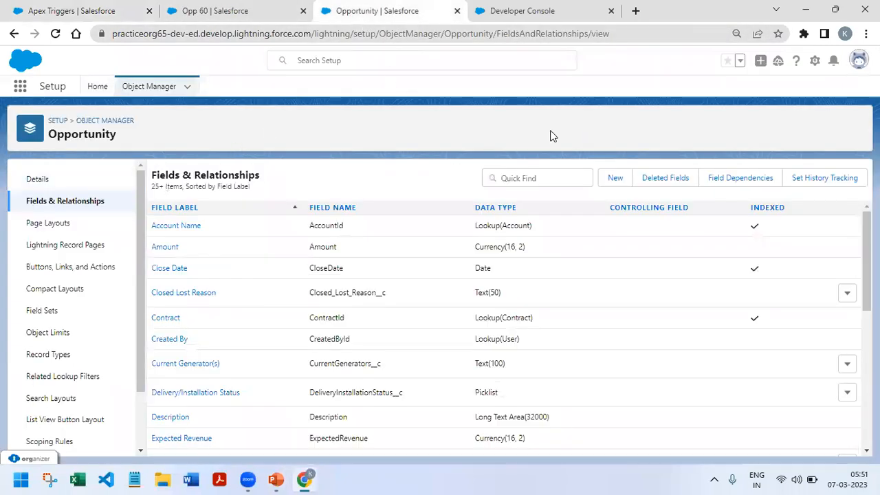
Draft a Text field 'Closed Lost Reason' of length 50, cancel, then Quick Find 'closed'
{"action": "left_click", "coordinate": [615, 178]}
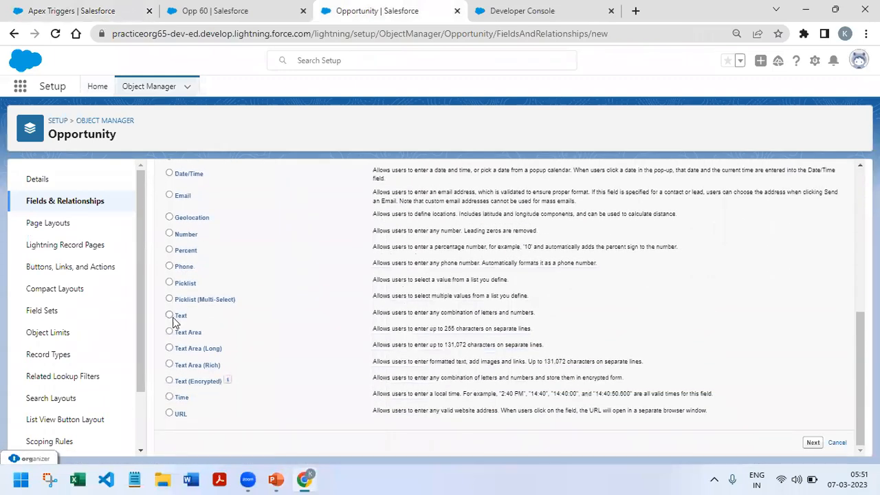
{"action": "left_click", "coordinate": [169, 315]}
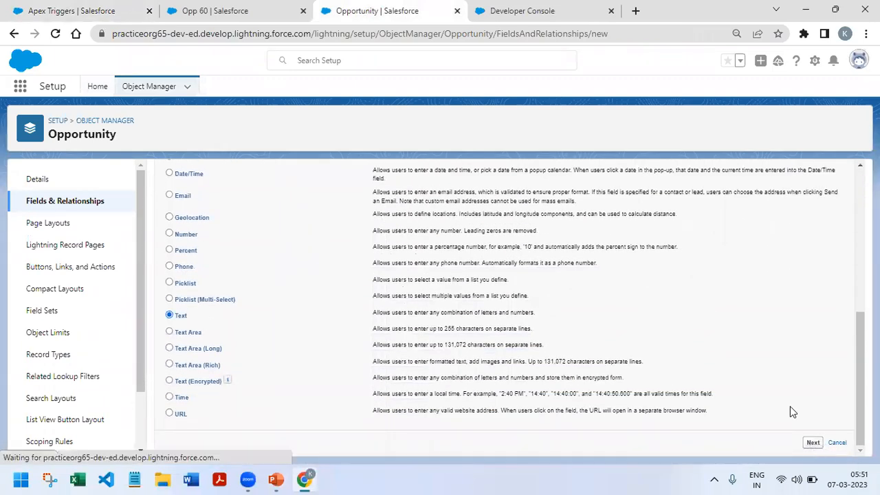
{"action": "left_click", "coordinate": [813, 442]}
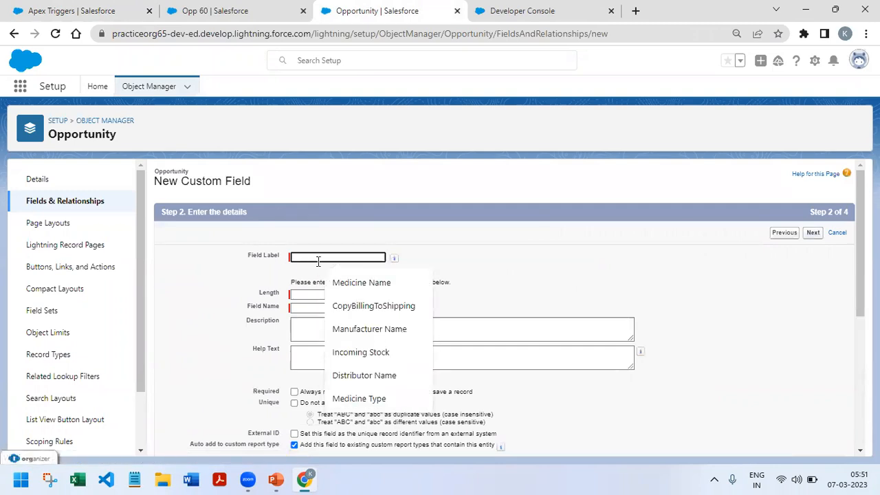
{"action": "type", "text": "Closed Lost Reason"}
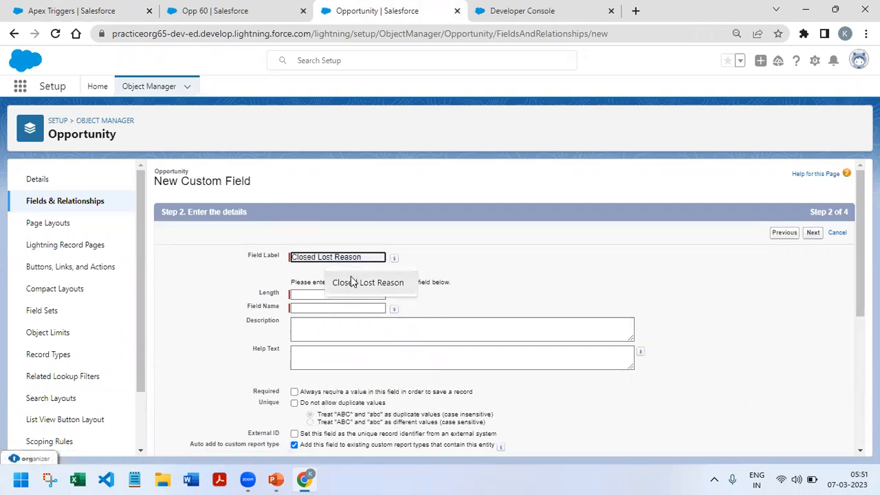
{"action": "left_click", "coordinate": [336, 294]}
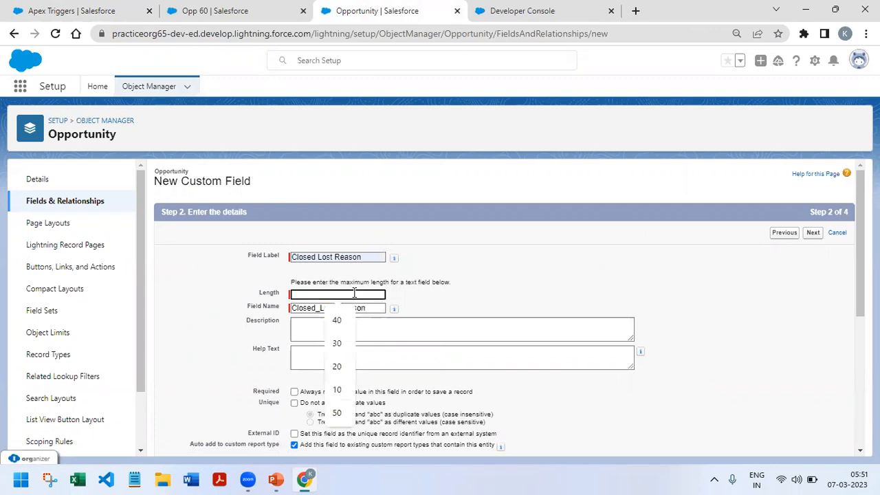
{"action": "left_click", "coordinate": [337, 412]}
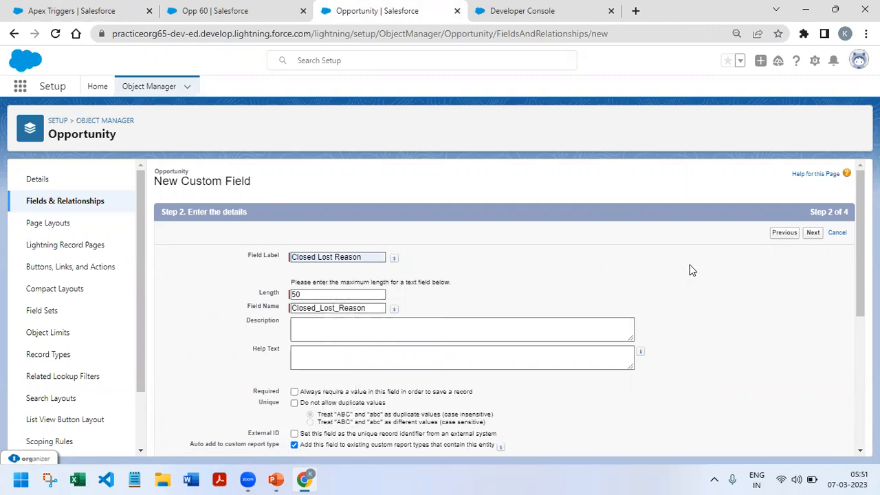
{"action": "left_click", "coordinate": [837, 233]}
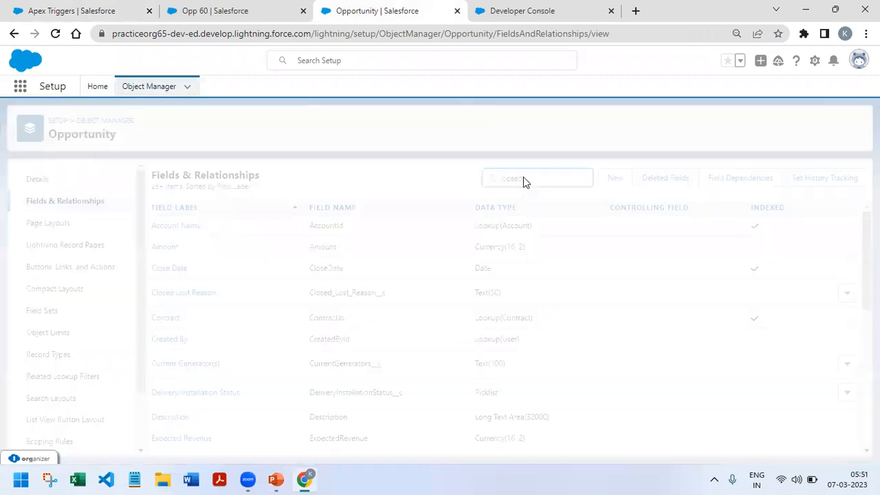
{"action": "type", "text": "closed"}
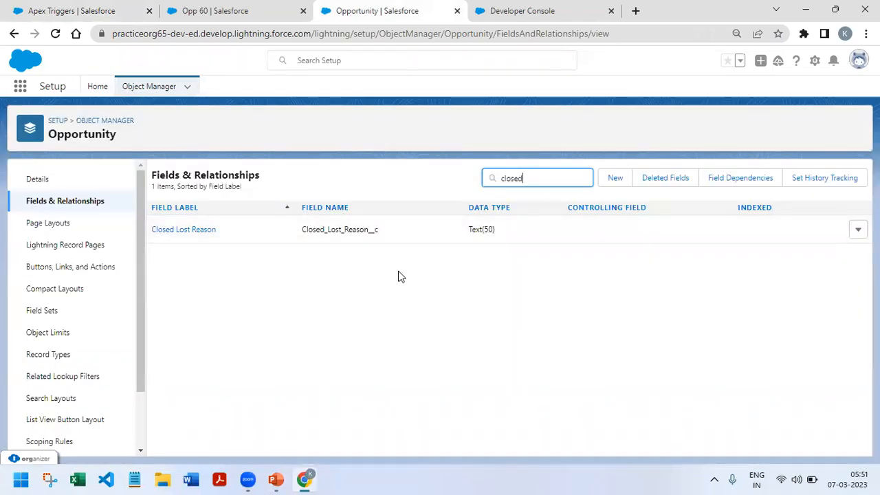
Switch to PowerPoint to reread interview question 30
{"action": "left_click", "coordinate": [275, 479]}
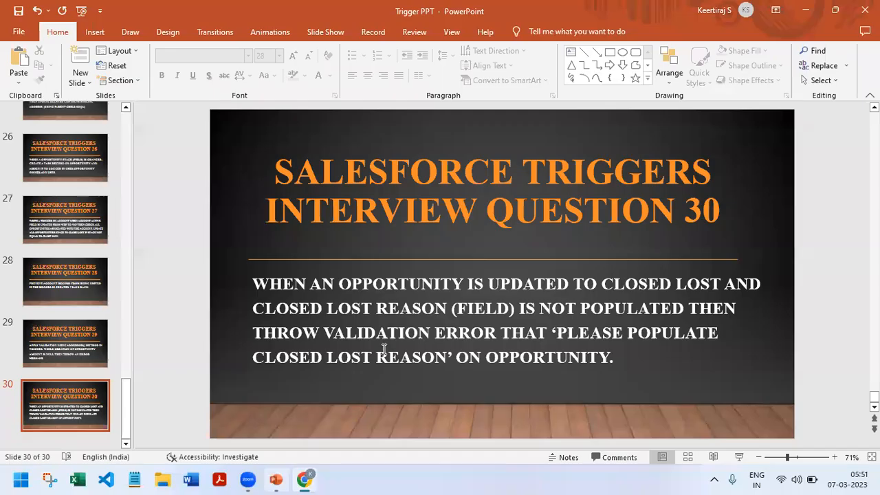
{"action": "mouse_move", "coordinate": [685, 293]}
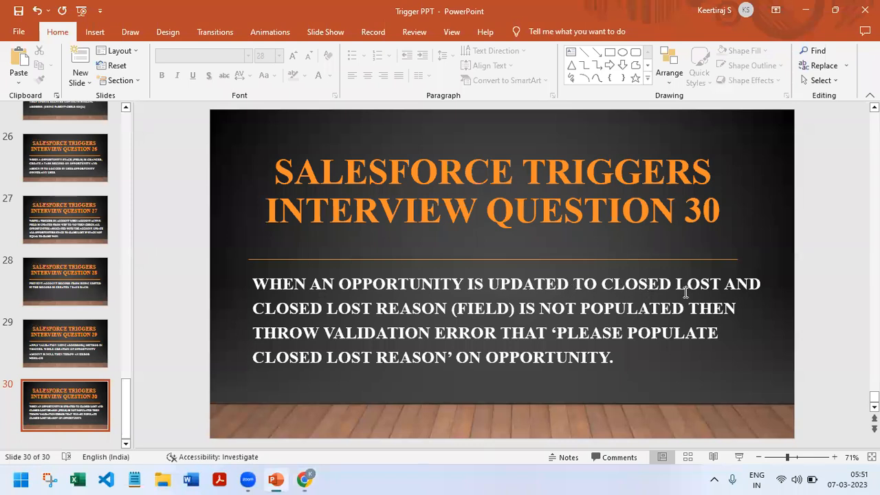
{"action": "mouse_move", "coordinate": [579, 317]}
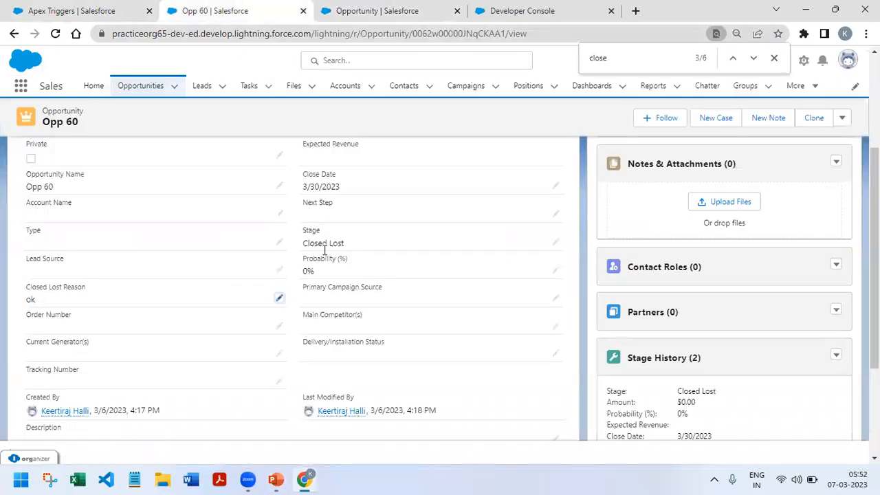
Create and save opportunity 'Opp 40' at the Prospecting stage
{"action": "scroll", "scroll_direction": "up", "scroll_amount": 3}
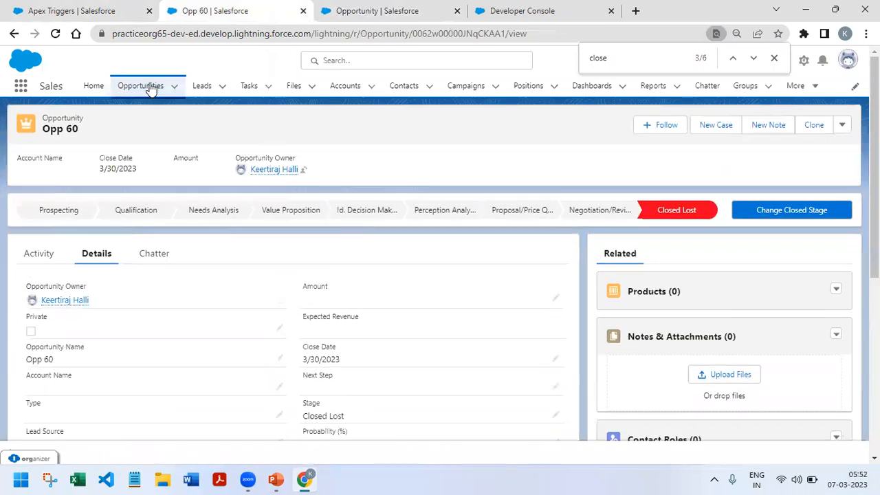
{"action": "left_click", "coordinate": [141, 85]}
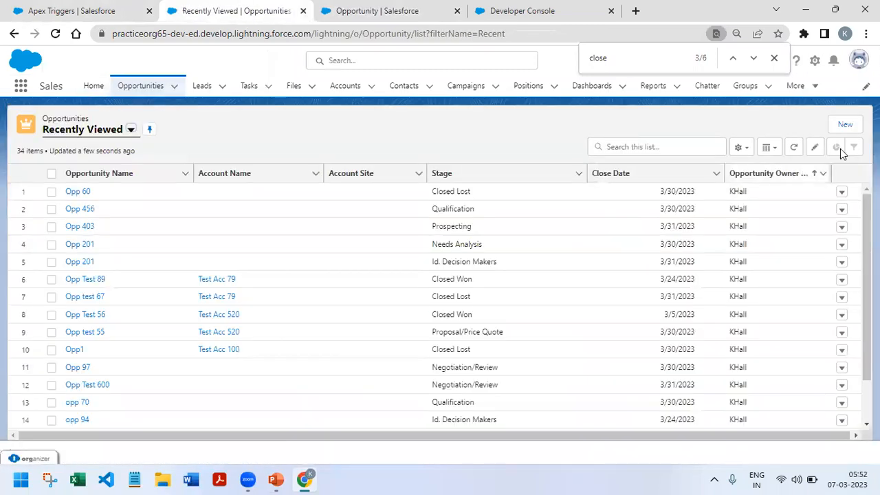
{"action": "left_click", "coordinate": [845, 124]}
{"action": "type", "text": "3/30/2023"}
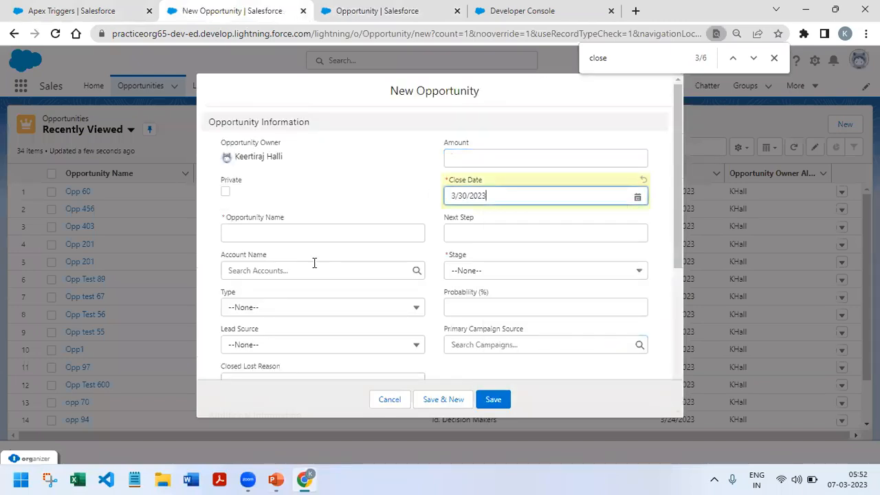
{"action": "type", "text": "Op"}
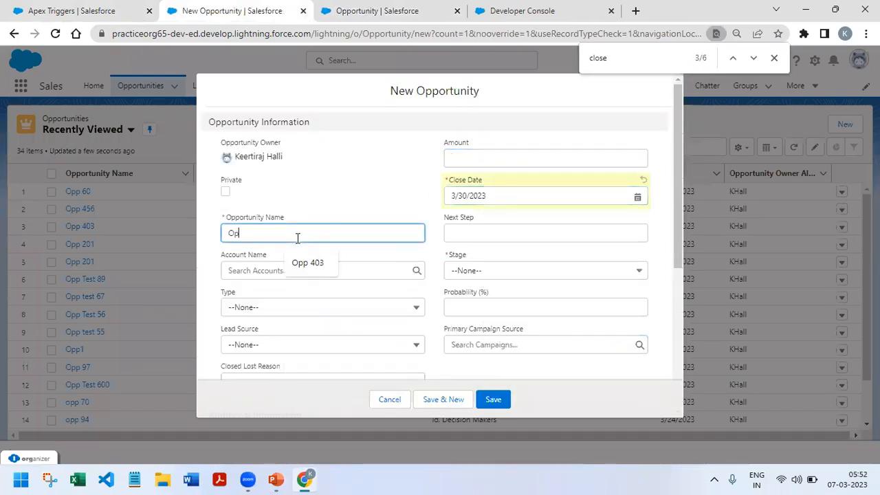
{"action": "left_click", "coordinate": [545, 270]}
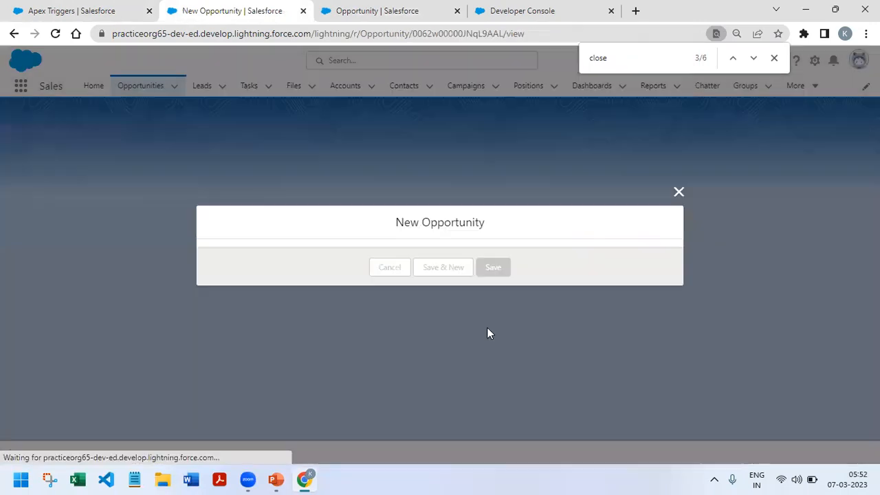
{"action": "left_click", "coordinate": [492, 267]}
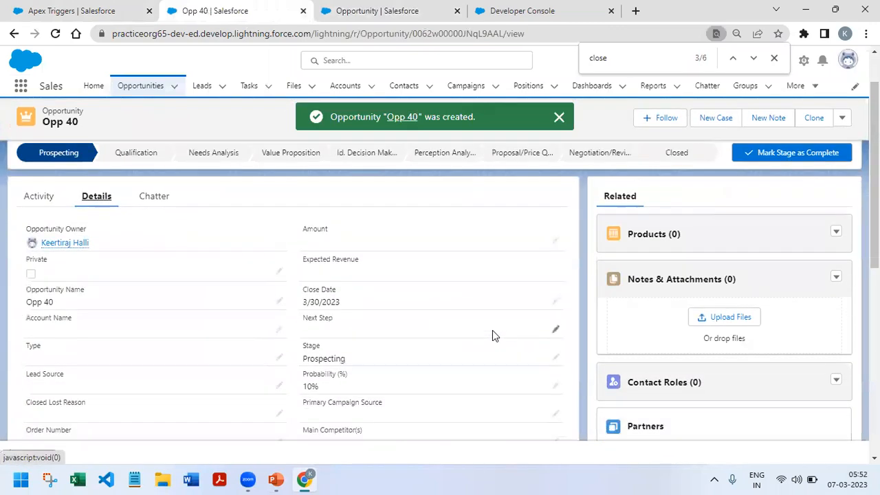
{"action": "scroll", "scroll_direction": "down", "scroll_amount": 3}
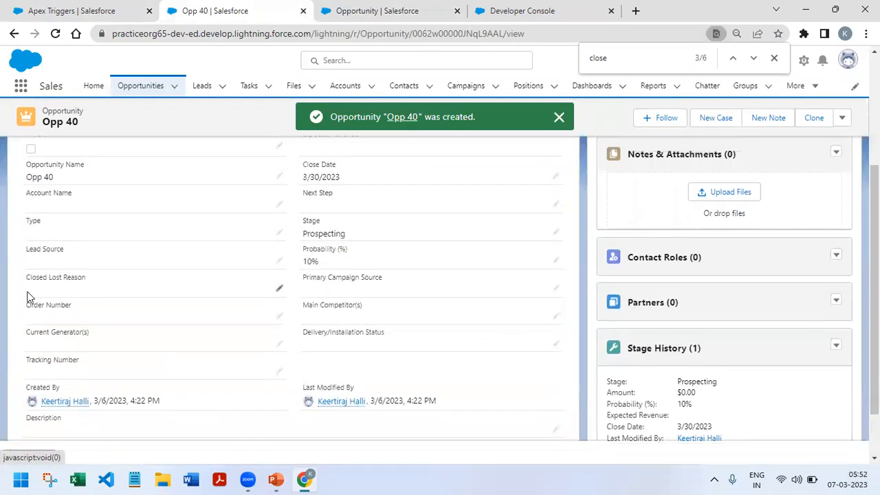
Change Opp 40's stage to Closed Lost and save, leaving Closed Lost Reason empty
{"action": "left_click", "coordinate": [559, 117]}
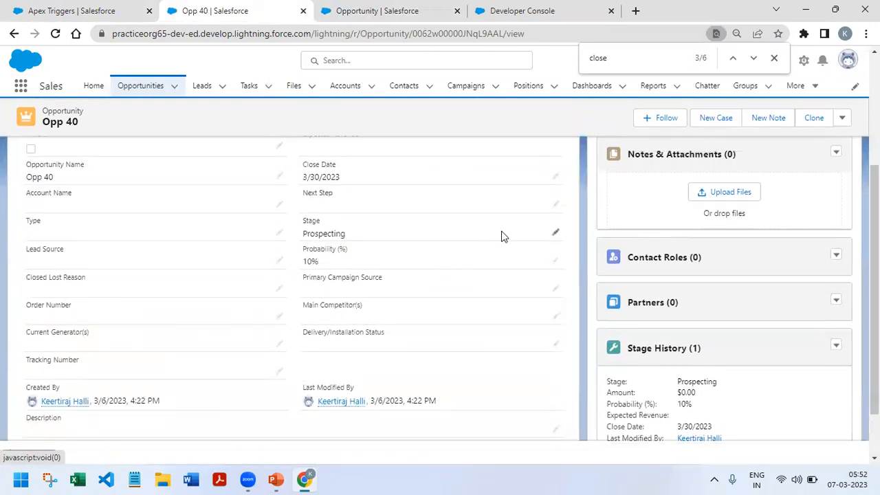
{"action": "left_click", "coordinate": [556, 232]}
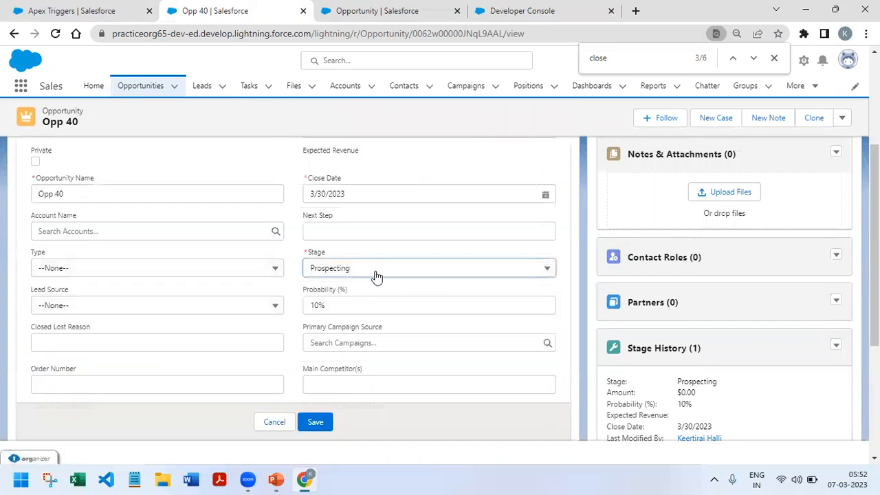
{"action": "left_click", "coordinate": [428, 268]}
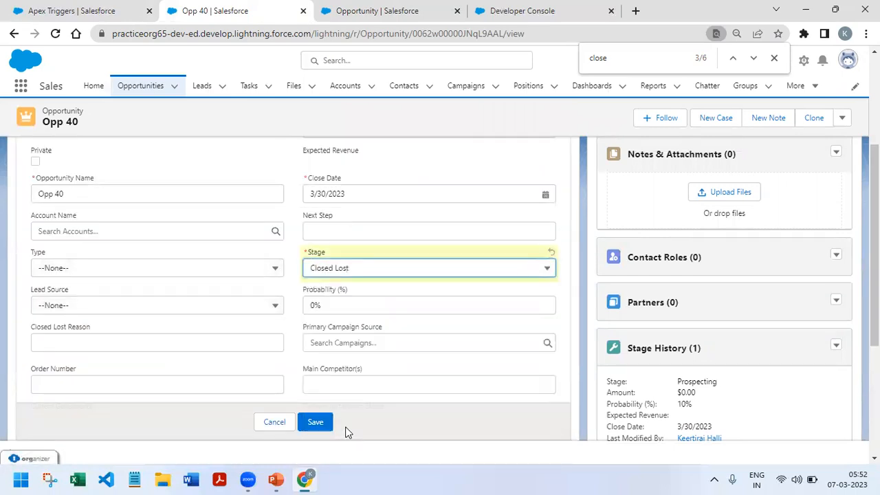
{"action": "left_click", "coordinate": [315, 422]}
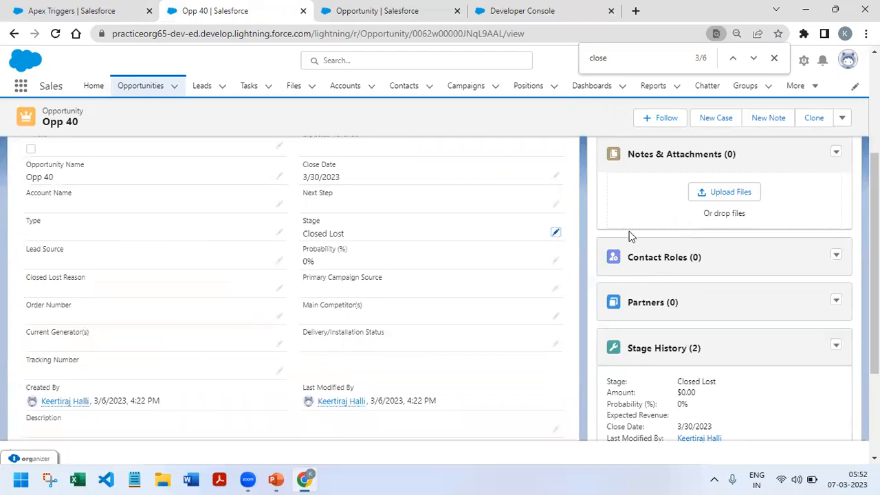
{"action": "left_click", "coordinate": [275, 479]}
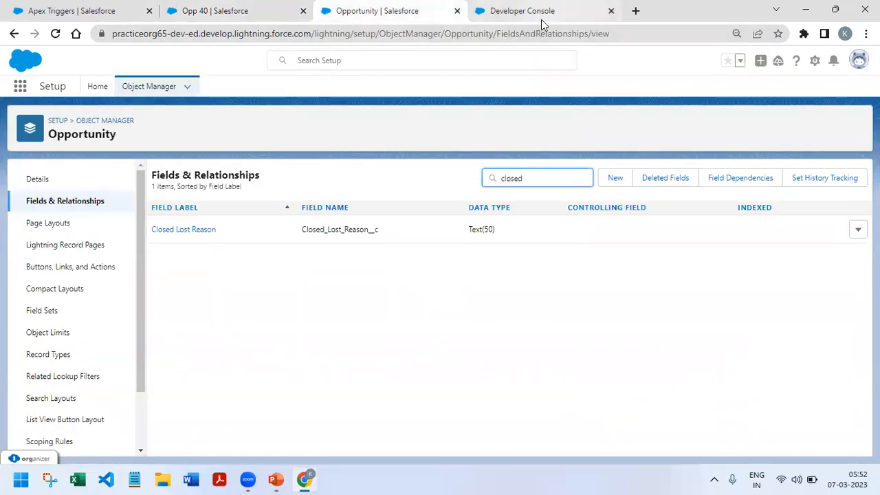
Use File > New > Apex Trigger to create OpportunityTrigger30 on Opportunity
{"action": "left_click", "coordinate": [521, 10]}
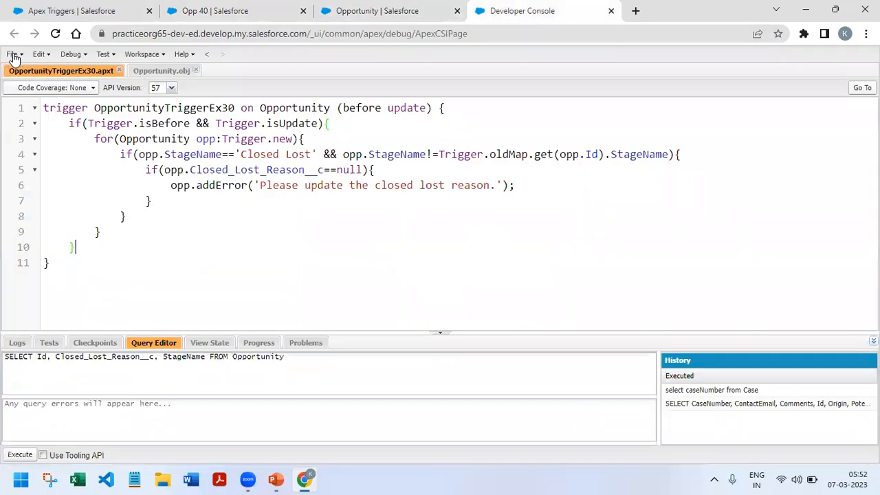
{"action": "left_click", "coordinate": [12, 54]}
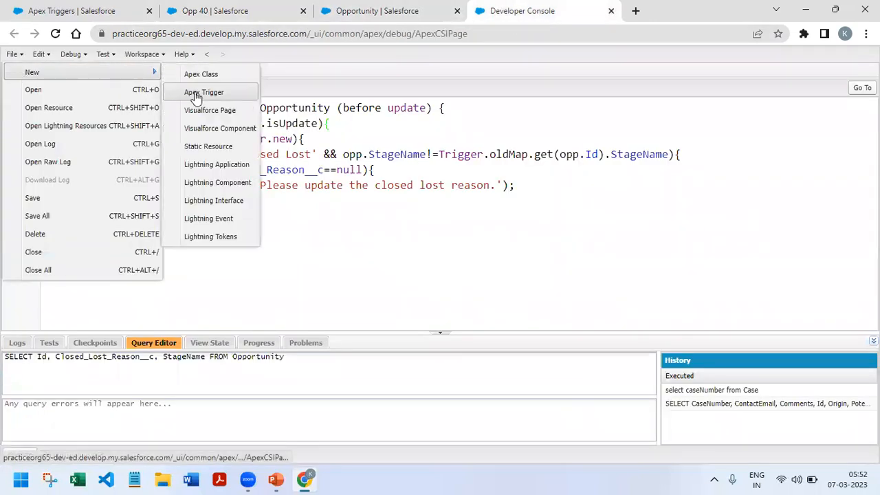
{"action": "left_click", "coordinate": [204, 92]}
{"action": "type", "text": "OpportunityTrigger30"}
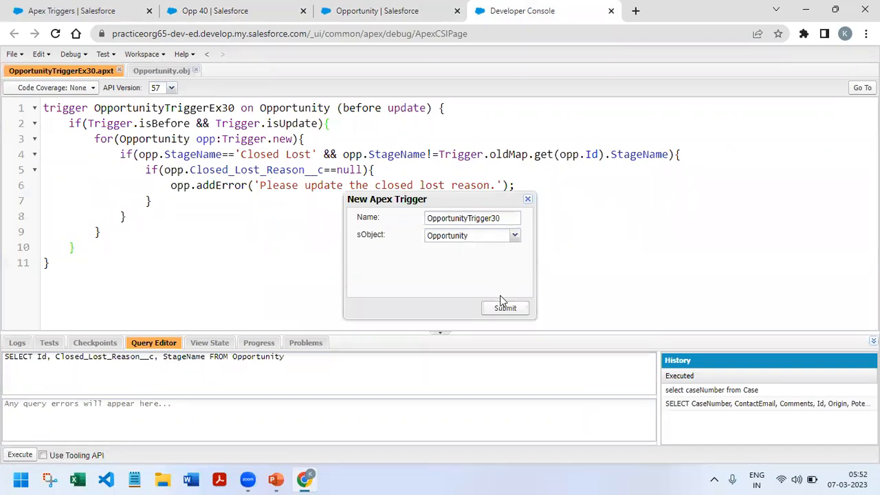
{"action": "left_click", "coordinate": [505, 307]}
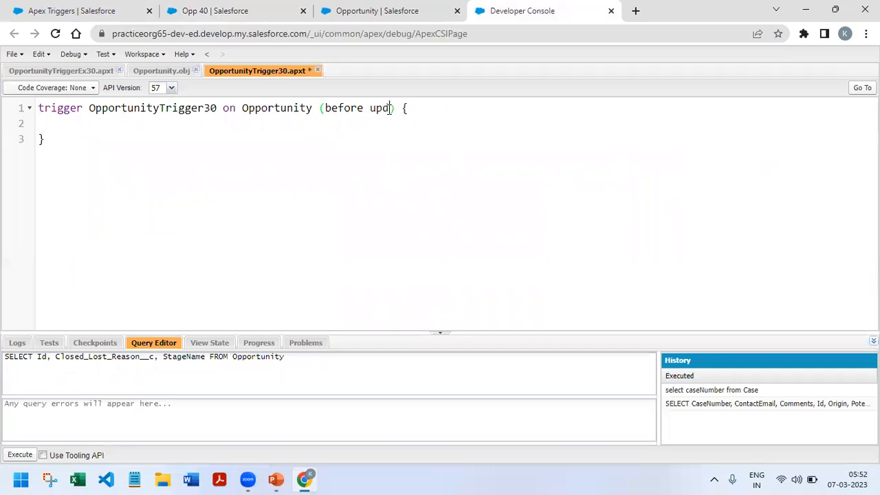
Set the event to before update and add if(Trigger.isBefore && Trigger.isUpdate)
{"action": "type", "text": "ate"}
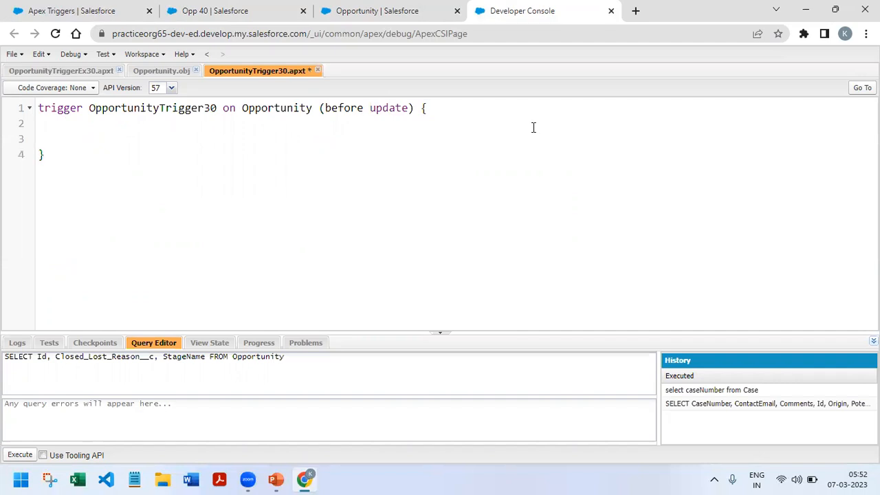
{"action": "type", "text": "if(Tri"}
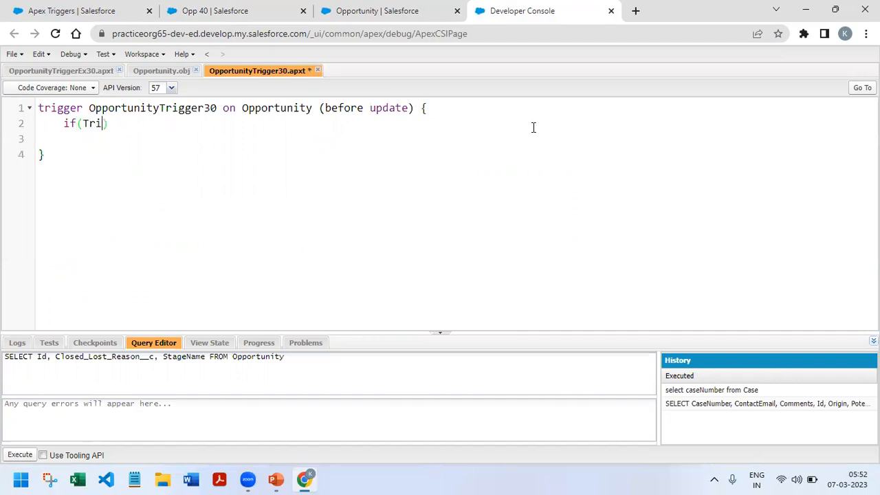
{"action": "key", "text": "Backspace"}
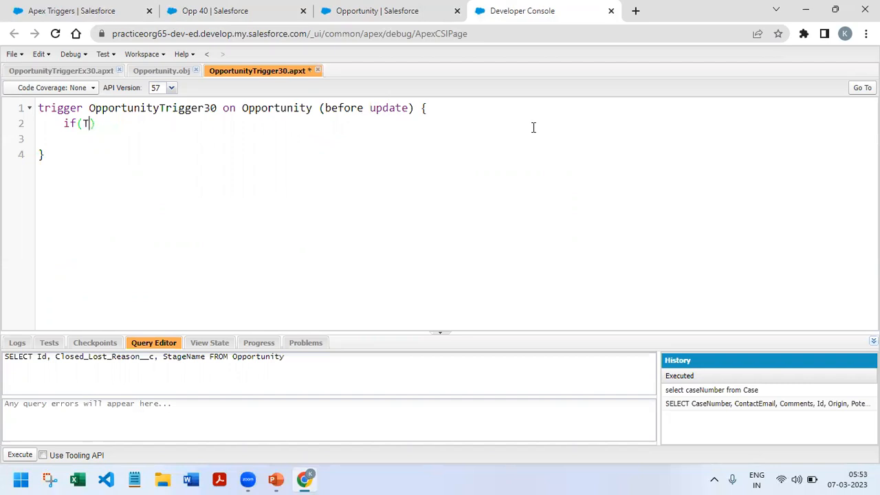
{"action": "key", "text": "Backspace"}
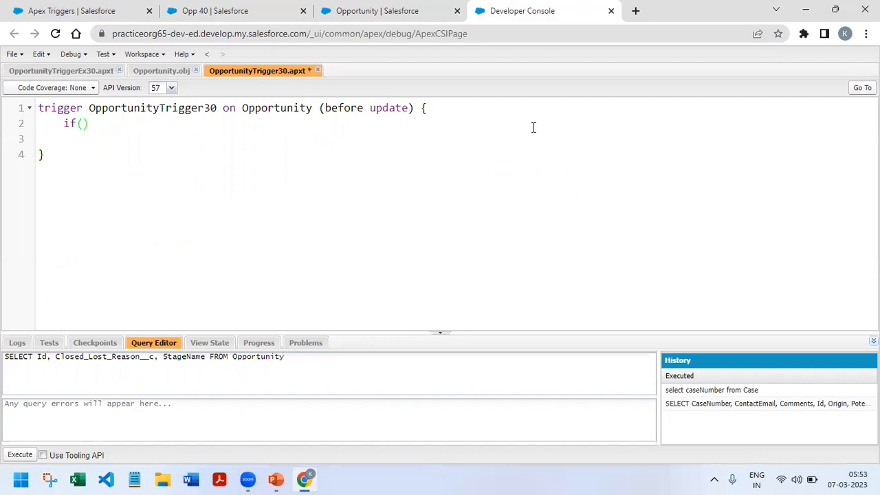
{"action": "type", "text": "Trigg"}
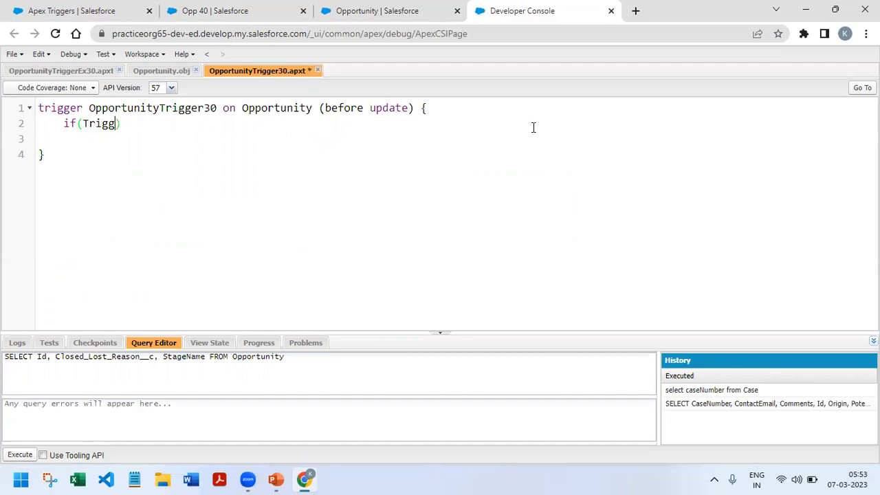
{"action": "type", "text": "er.is"}
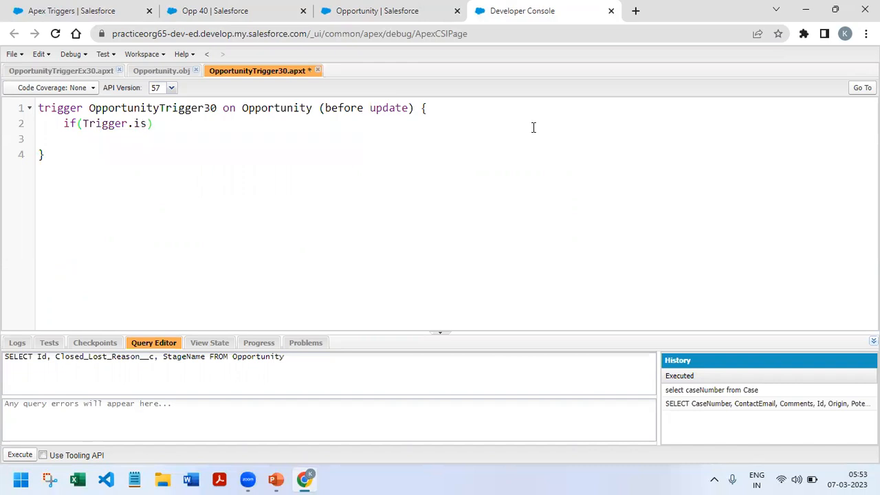
{"action": "type", "text": "Before"}
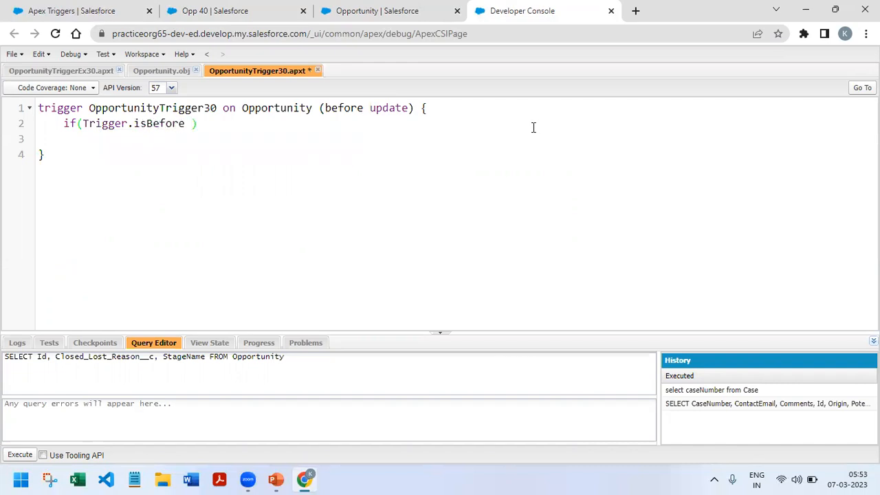
{"action": "type", "text": "&&"}
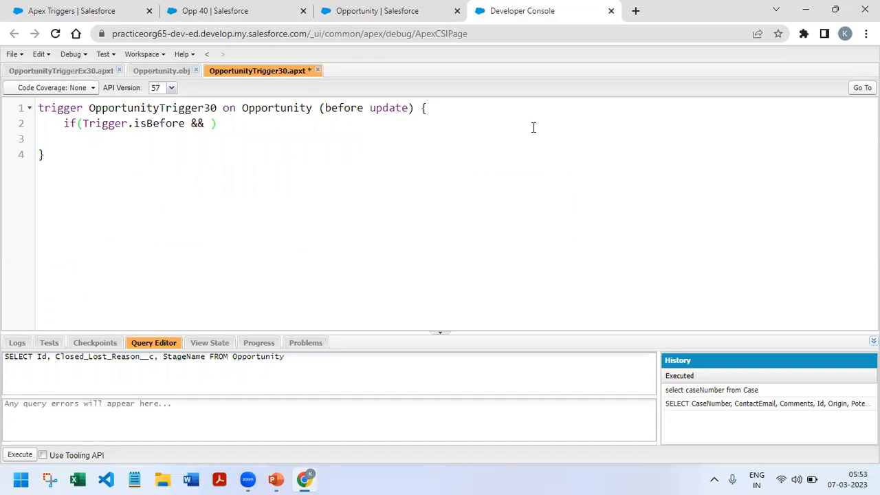
{"action": "type", "text": "Trigger."}
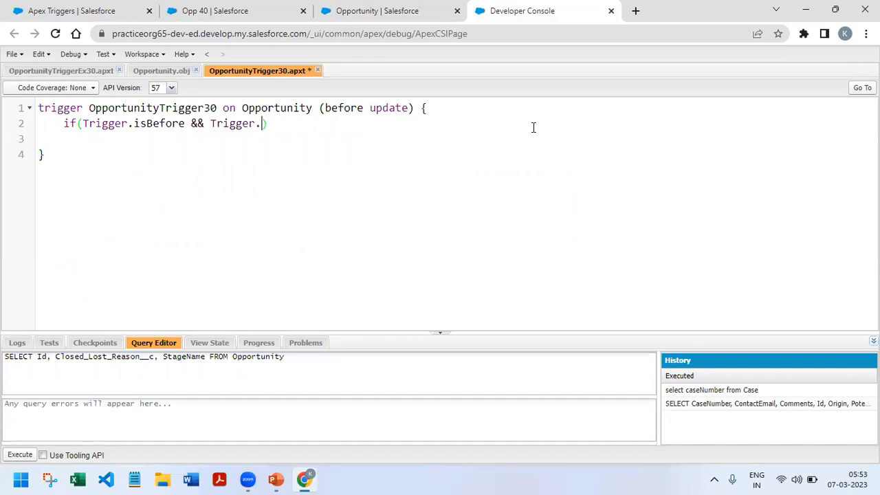
{"action": "type", "text": "isUpdate"}
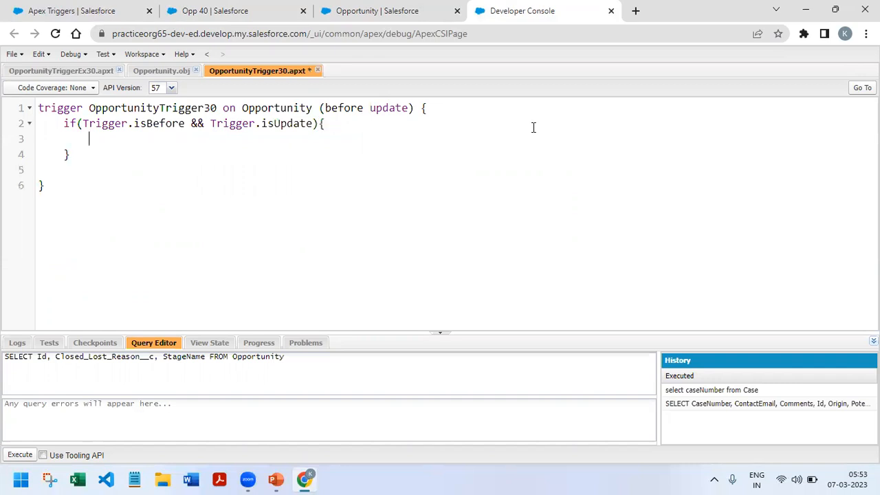
Add a for loop over Trigger.new opportunities and begin an inner if
{"action": "type", "text": "for()"}
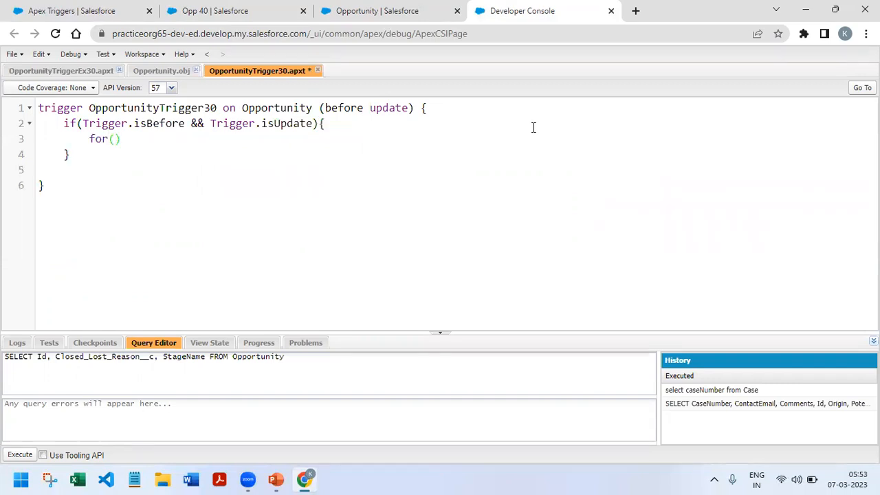
{"action": "type", "text": "Opportunitu"}
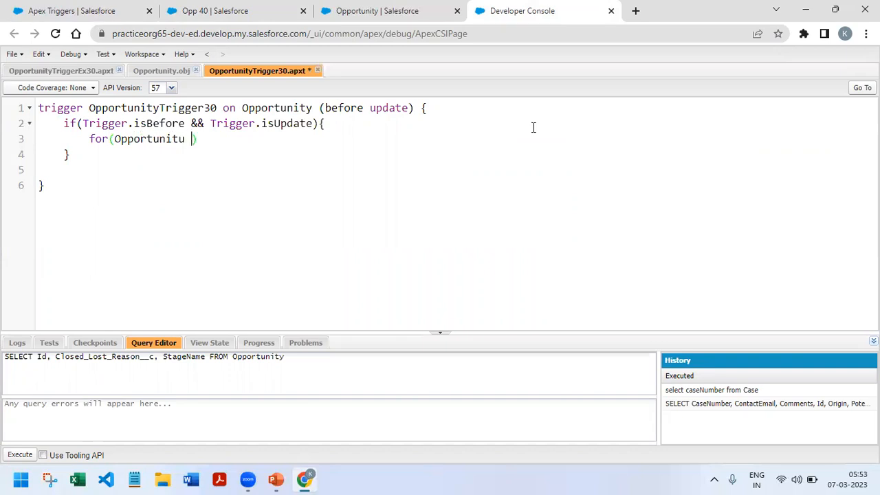
{"action": "type", "text": "y op"}
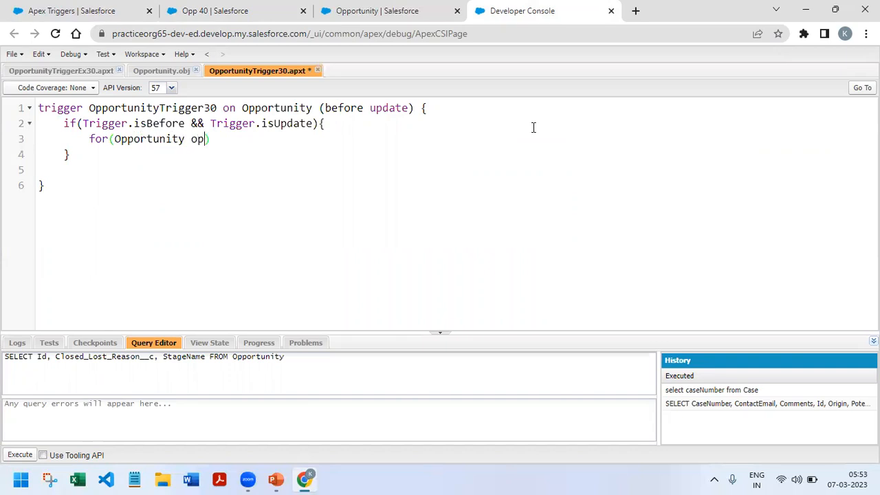
{"action": "type", "text": "p:"}
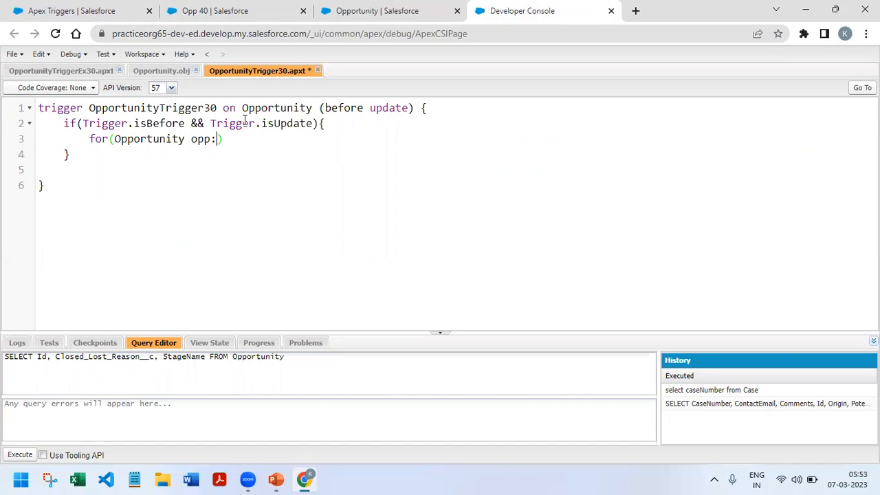
{"action": "type", "text": "Tr"}
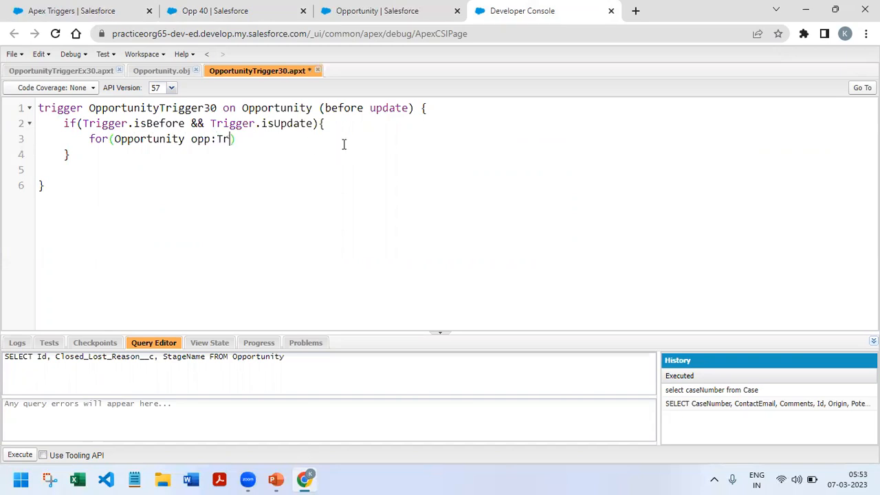
{"action": "type", "text": "igger.new"}
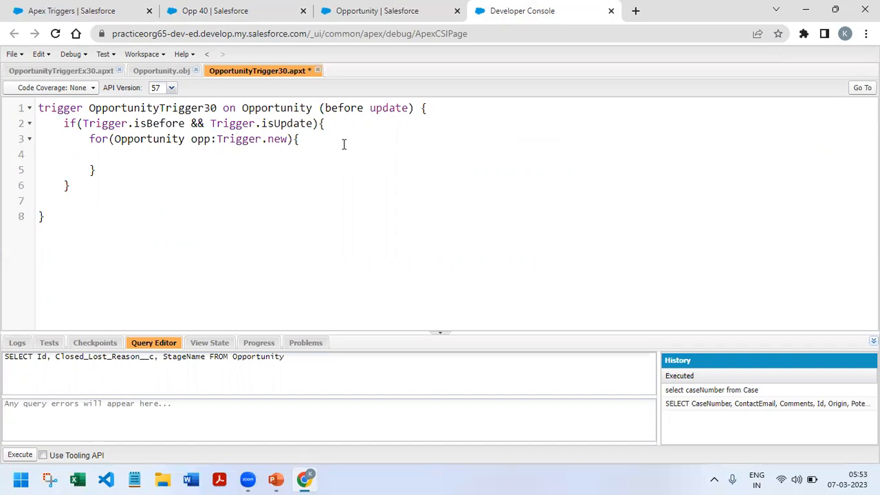
{"action": "type", "text": "if("}
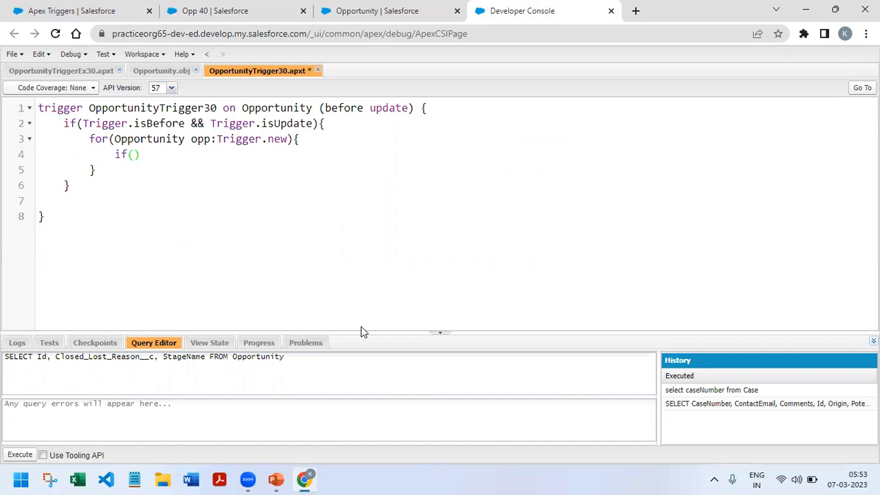
{"action": "left_click", "coordinate": [131, 154]}
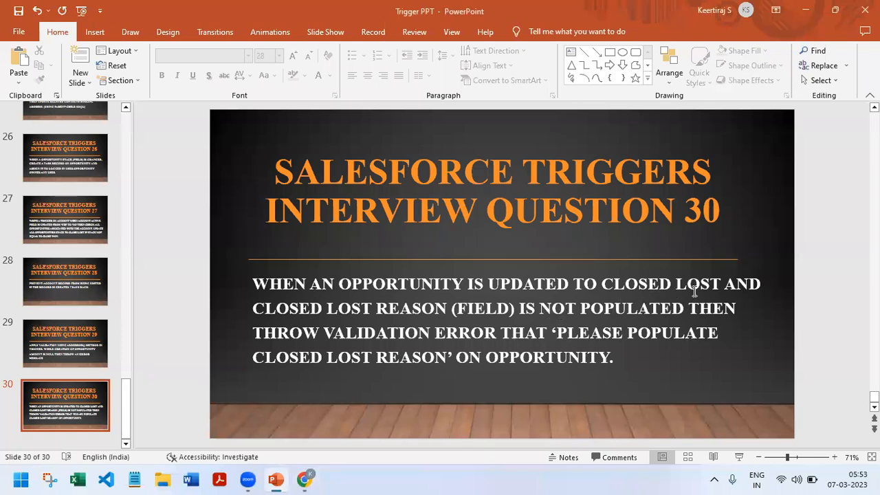
{"action": "mouse_move", "coordinate": [600, 293]}
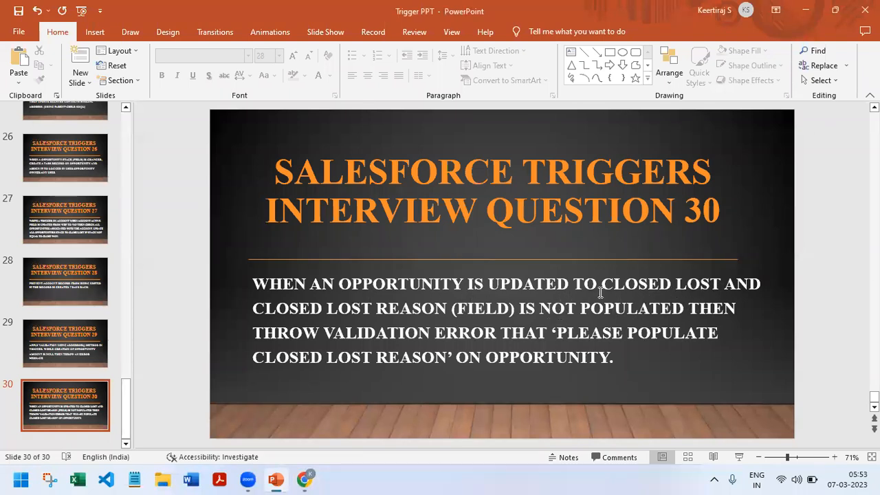
{"action": "mouse_move", "coordinate": [562, 347]}
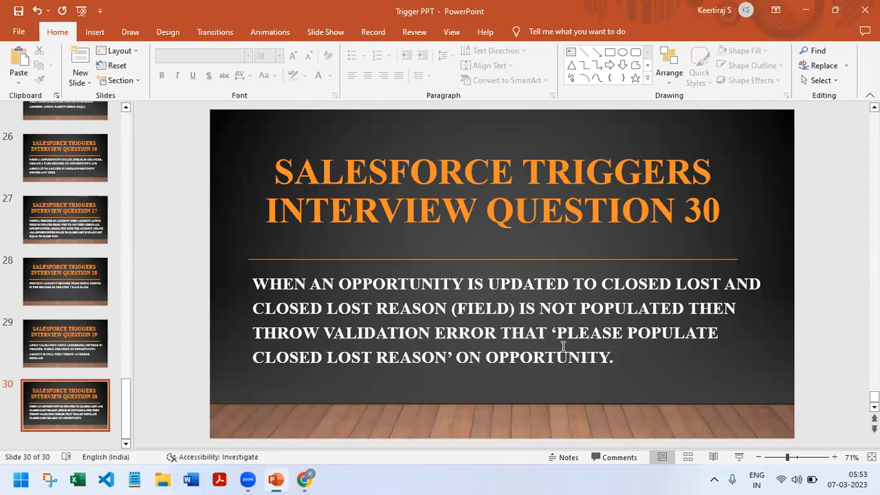
{"action": "mouse_move", "coordinate": [518, 304]}
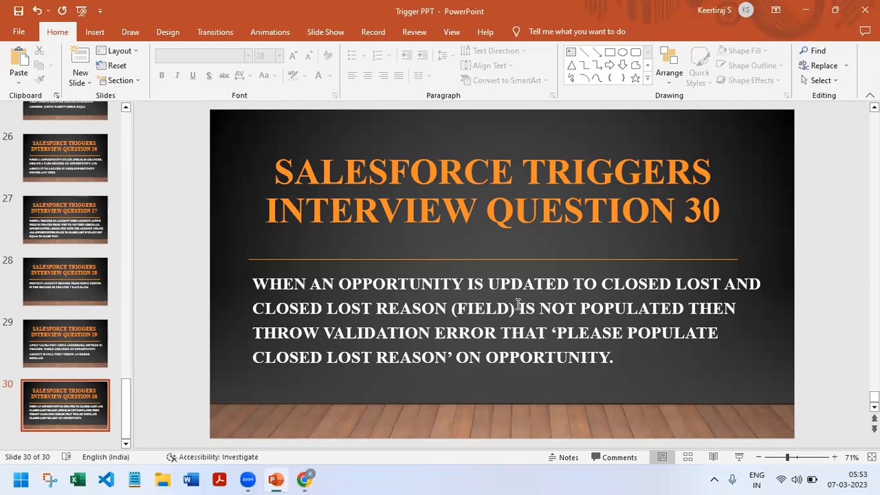
Return to the OpportunityTrigger30 code after reading slide 30
{"action": "left_click", "coordinate": [304, 479]}
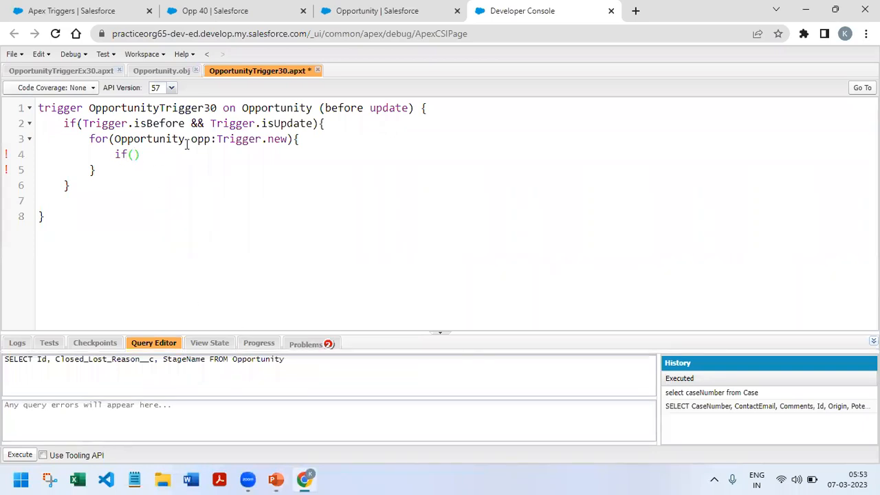
Check StageName and Closed_Lost_Reason__c in the Opportunity field list, then return to the trigger
{"action": "left_click", "coordinate": [161, 70]}
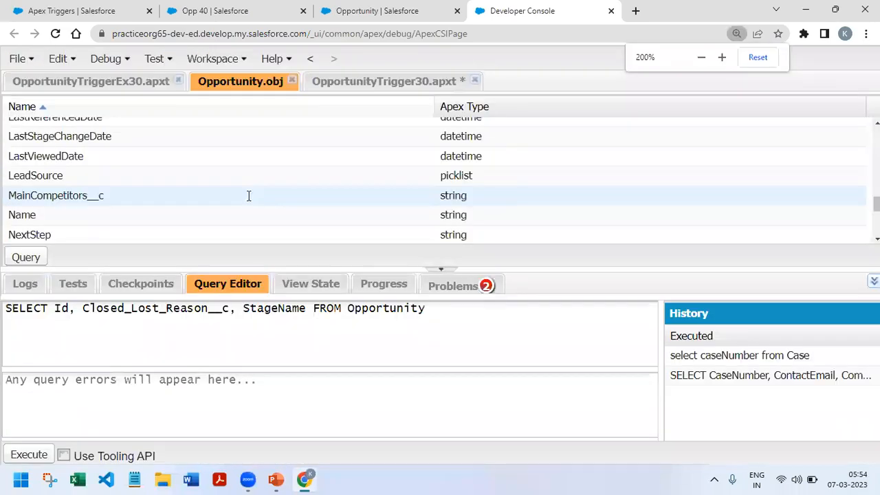
{"action": "left_click", "coordinate": [700, 57]}
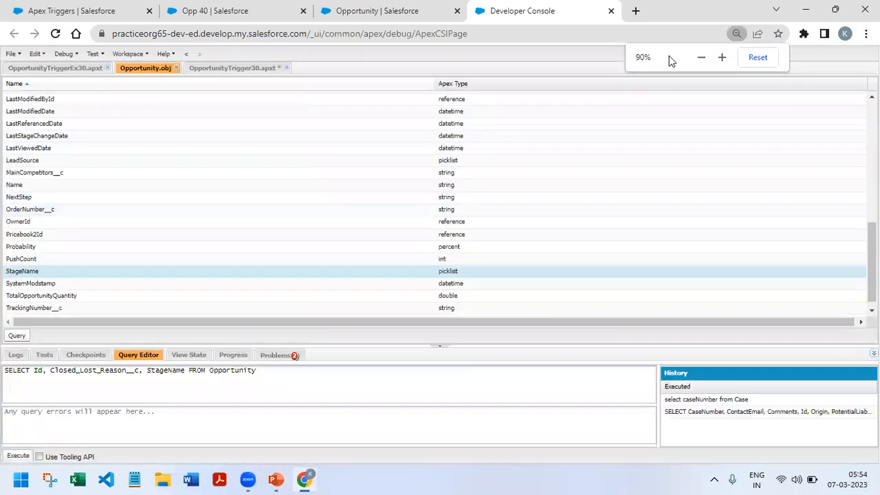
{"action": "left_click", "coordinate": [722, 57]}
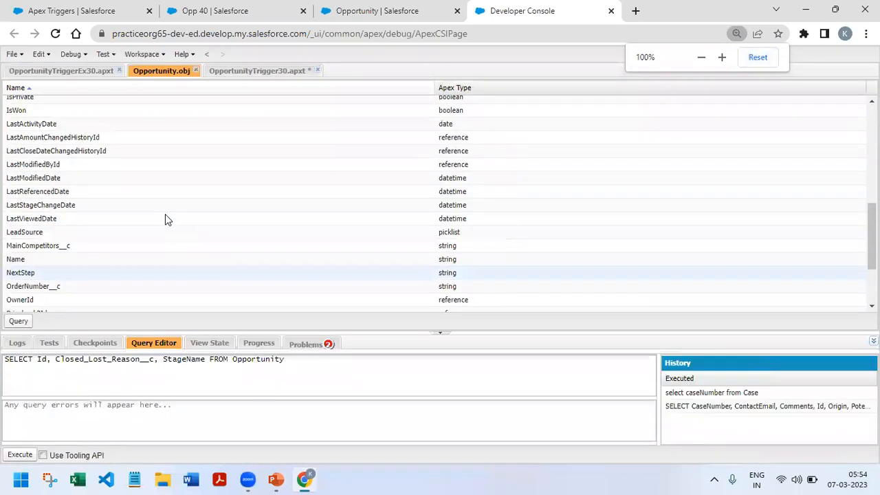
{"action": "scroll", "scroll_direction": "up", "scroll_amount": 3}
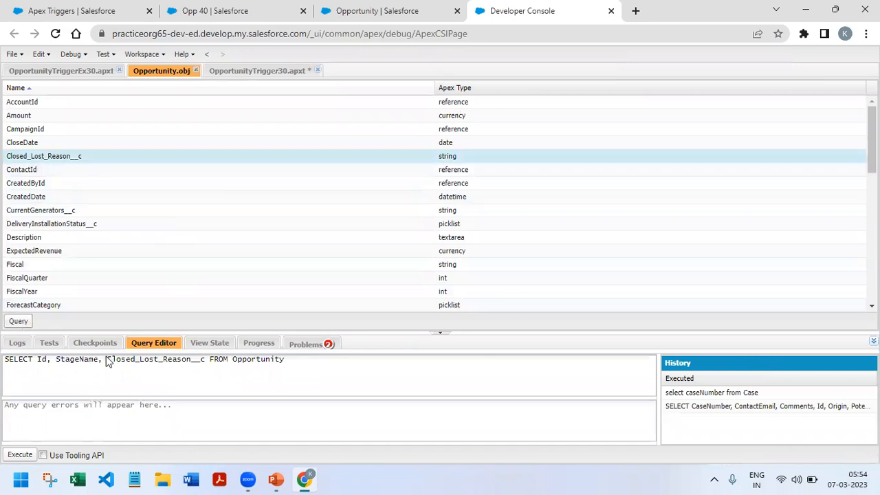
{"action": "double_click", "coordinate": [76, 359]}
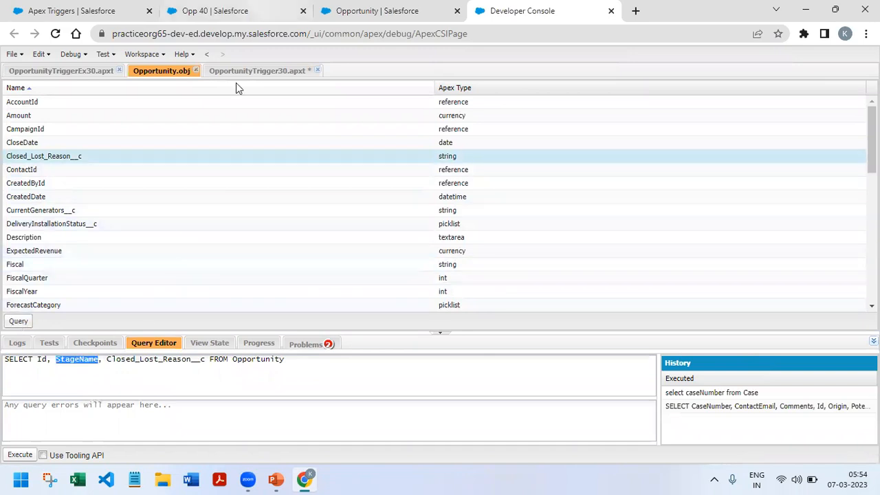
{"action": "left_click", "coordinate": [257, 70]}
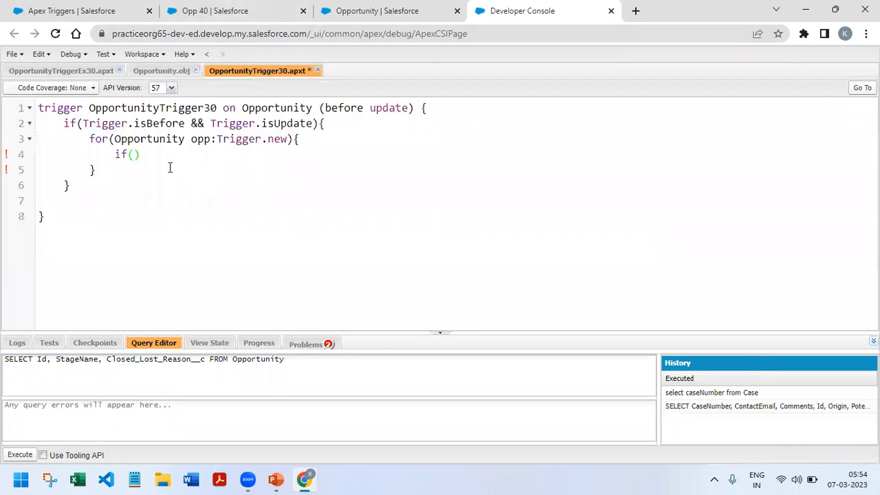
Start the inner if with opp.StageName == 'Closed Lost' &&
{"action": "type", "text": "o"}
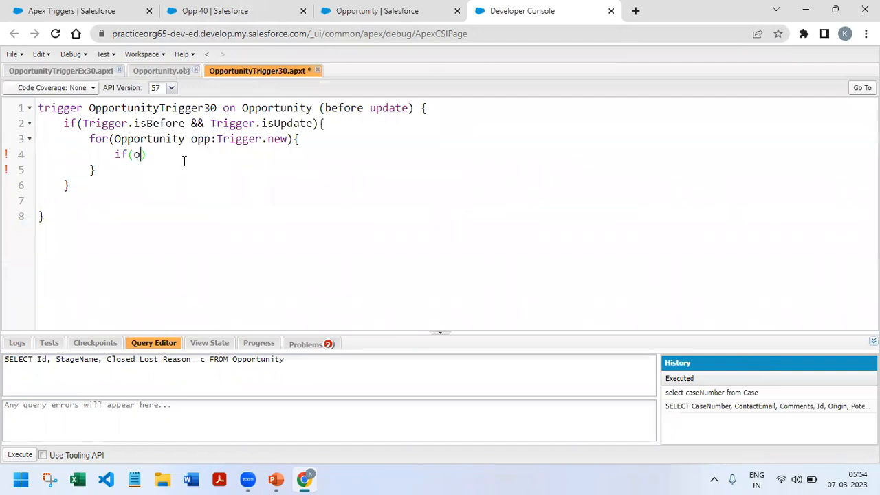
{"action": "type", "text": "pp.StageName"}
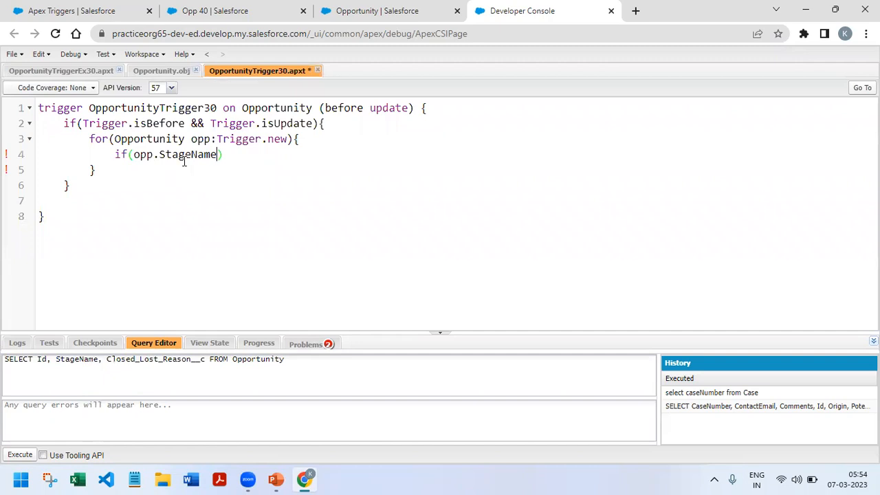
{"action": "type", "text": "=''"}
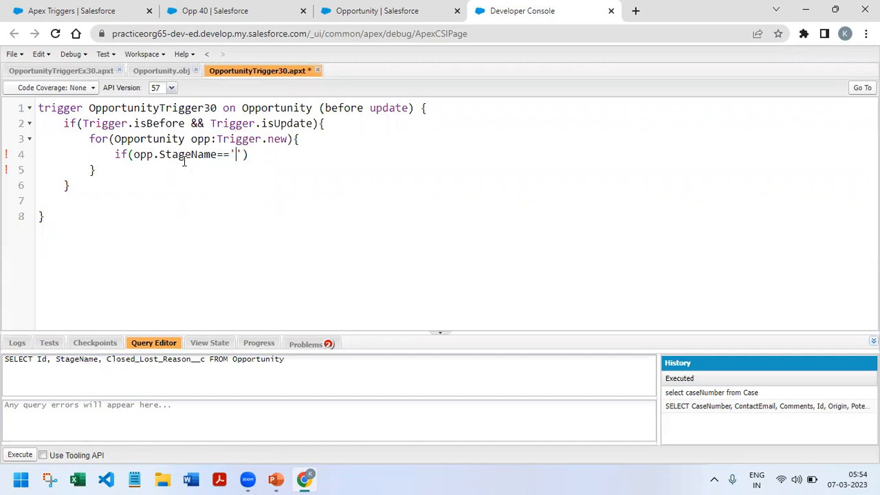
{"action": "type", "text": "Closed L"}
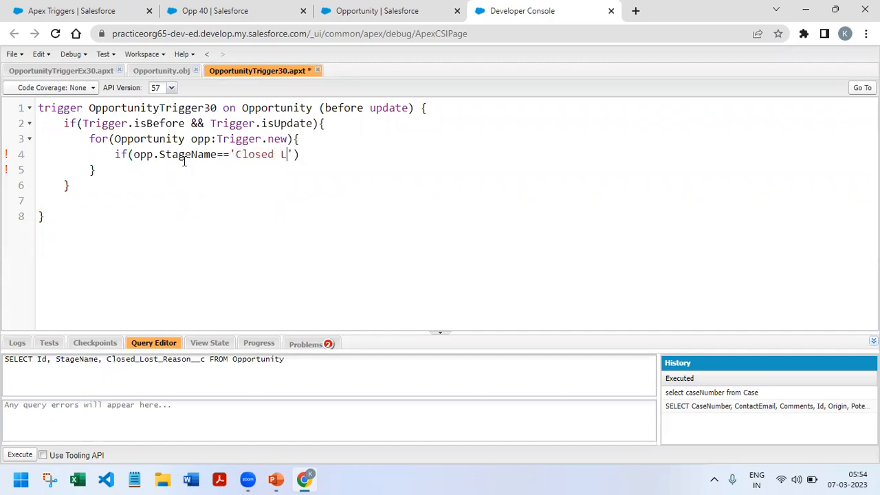
{"action": "type", "text": "ost'"}
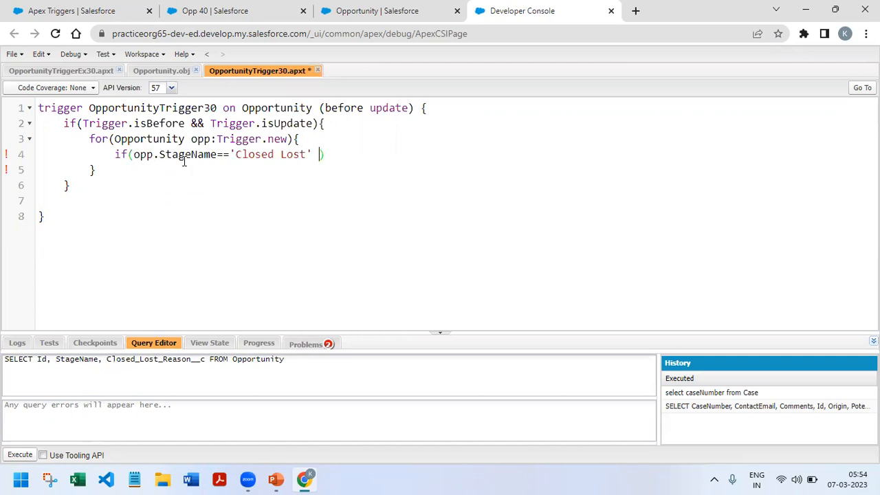
{"action": "type", "text": "&&"}
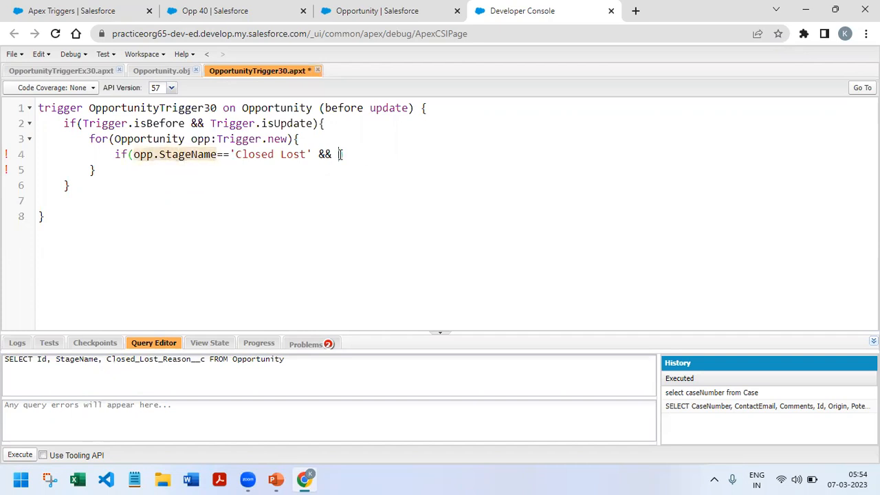
Require opp.StageName to differ from Trigger.oldMap.get(opp.Id).StageName
{"action": "type", "text": "opp.StageName"}
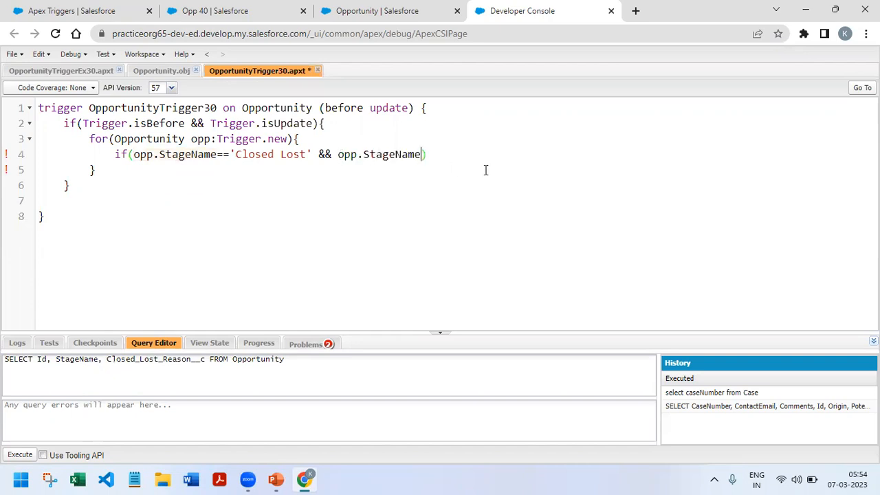
{"action": "type", "text": "!=)"}
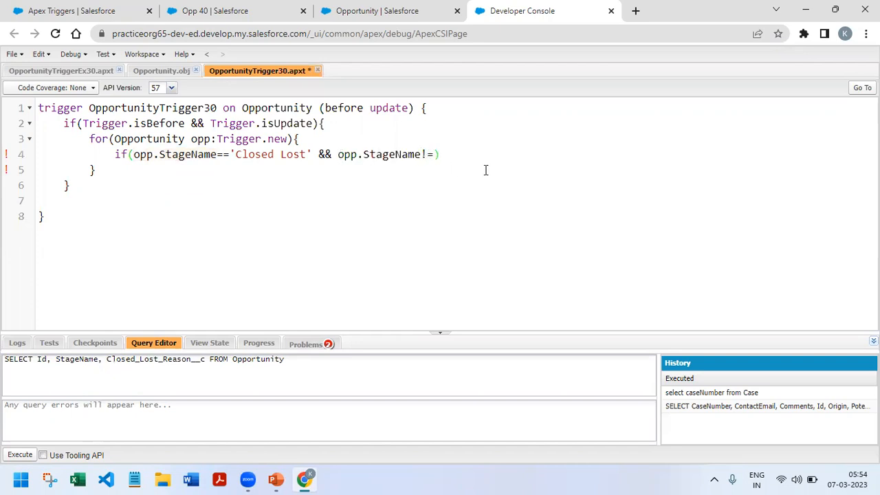
{"action": "type", "text": "T"}
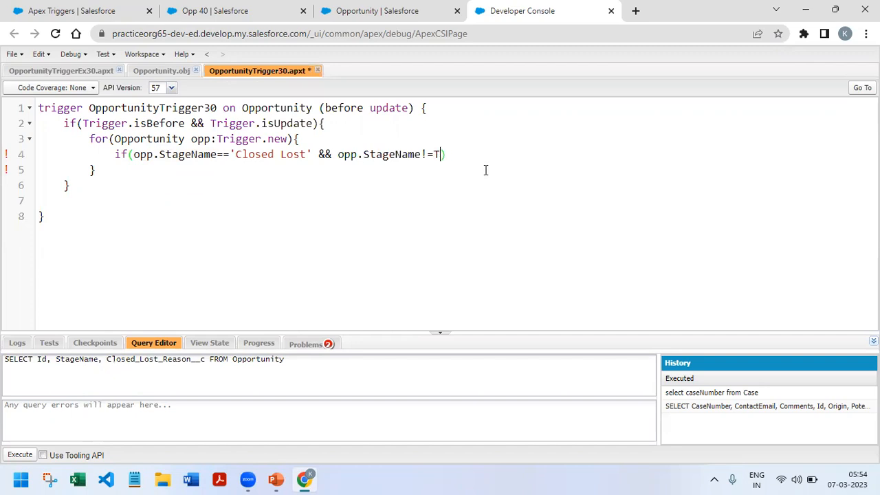
{"action": "type", "text": "rigger.ol"}
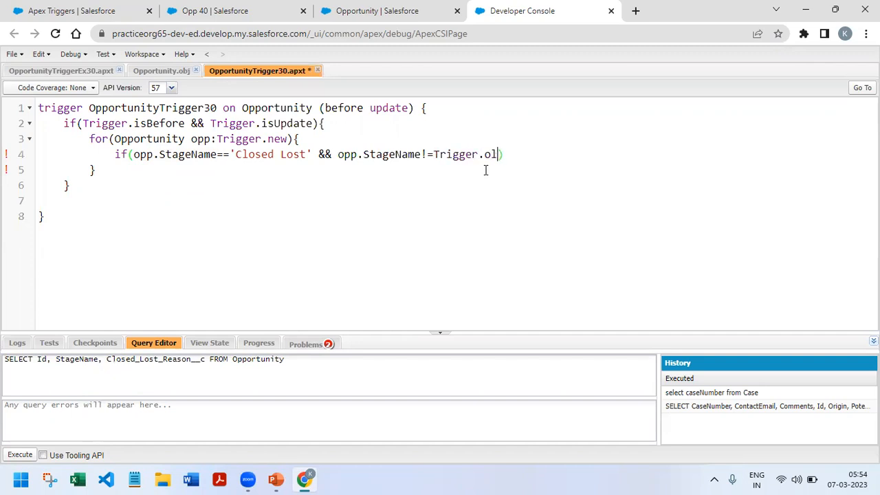
{"action": "type", "text": "dMap"}
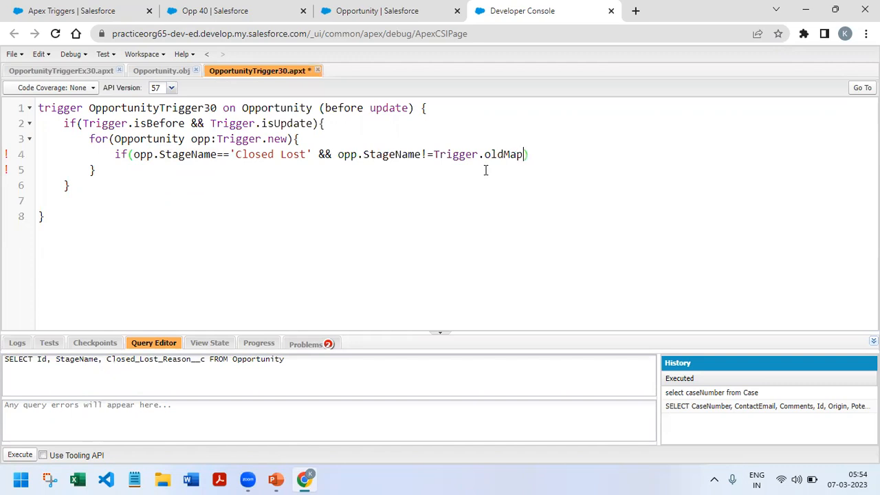
{"action": "type", "text": ".get("}
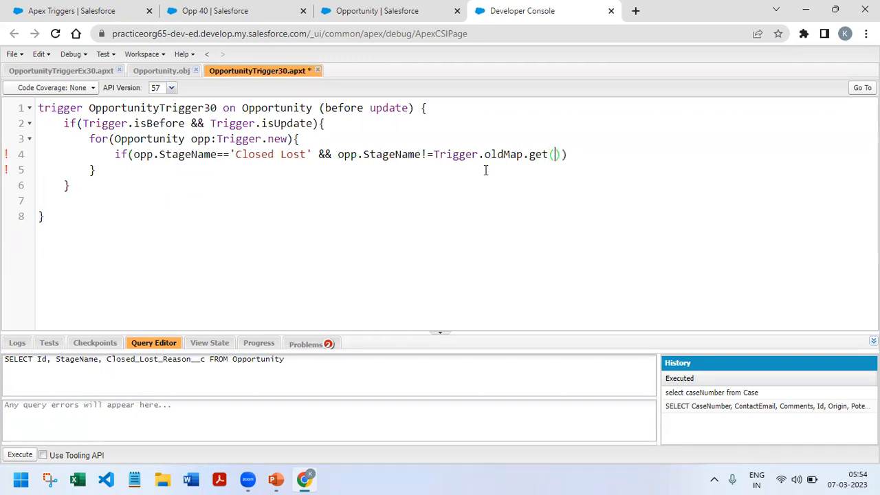
{"action": "type", "text": "opp."}
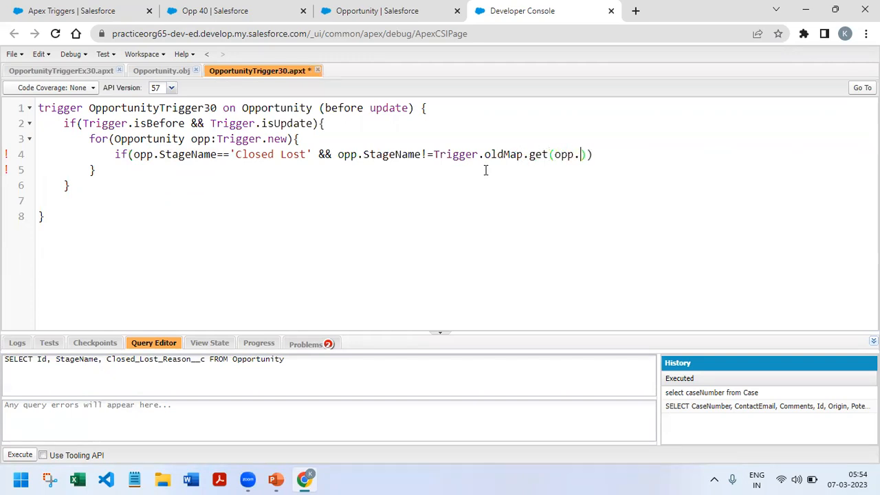
{"action": "type", "text": "Id)."}
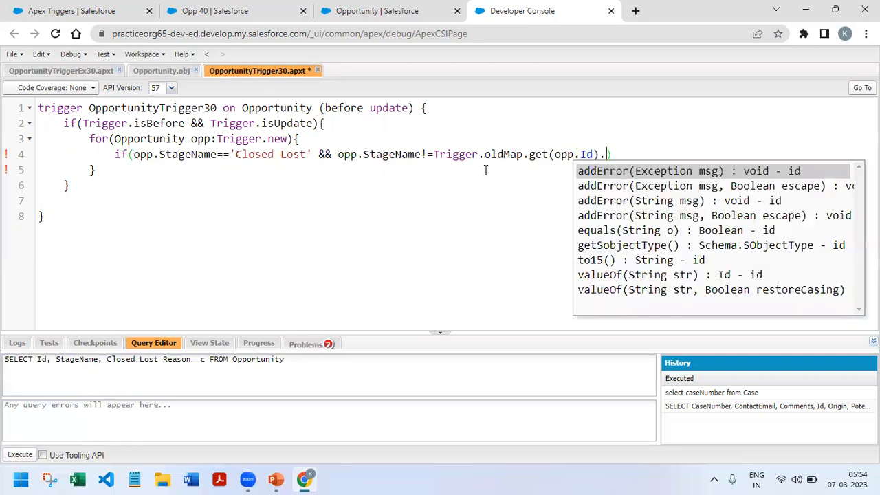
{"action": "type", "text": "opp.StageName"}
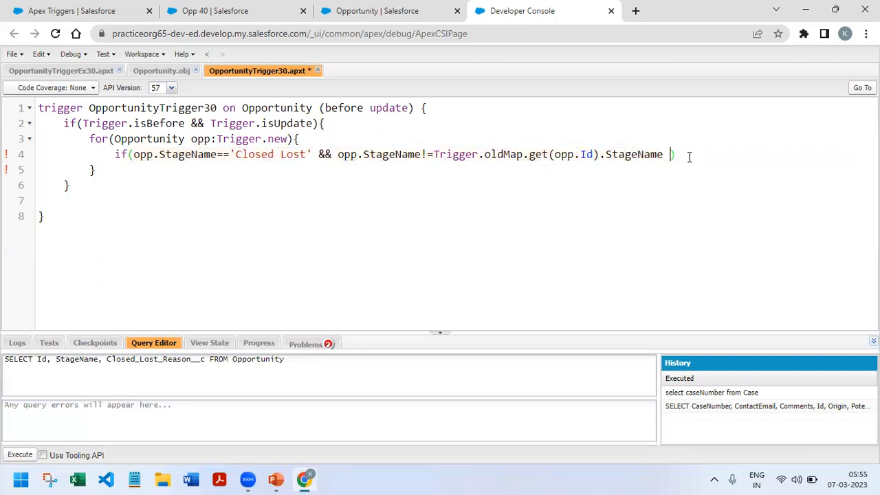
Add the condition opp.Closed_Lost_Reason__c == null
{"action": "type", "text": "&&"}
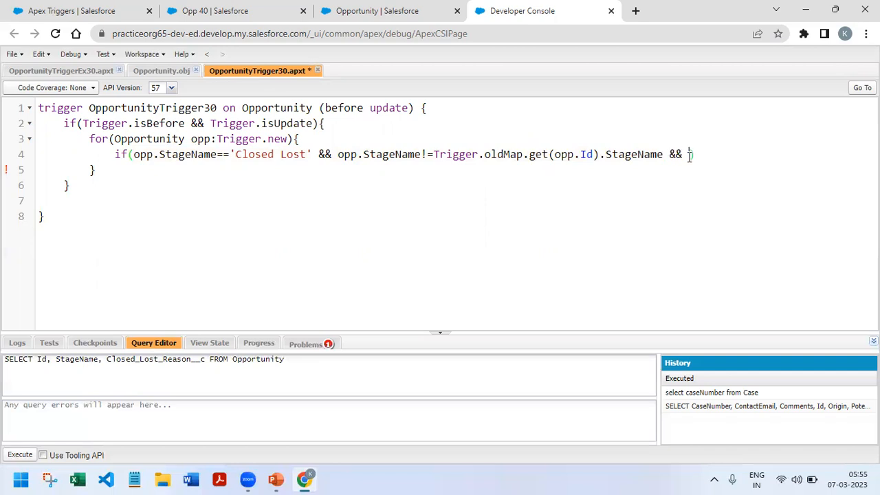
{"action": "double_click", "coordinate": [156, 359]}
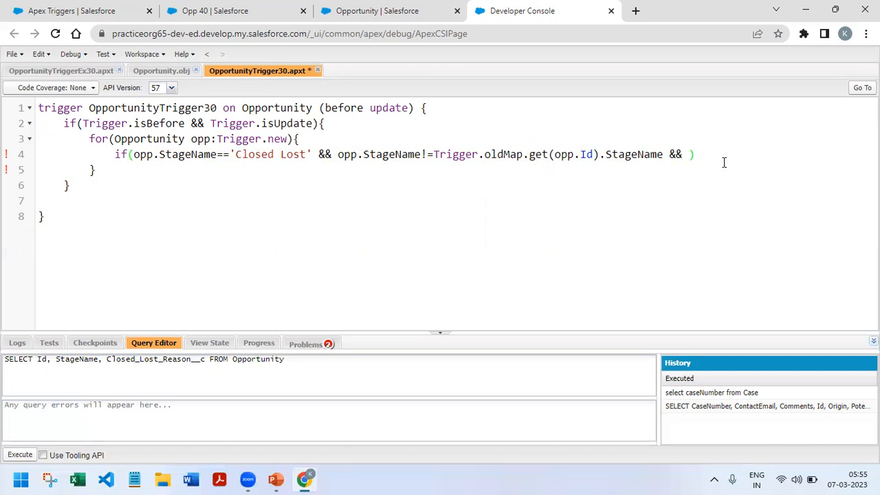
{"action": "type", "text": "Closed_Lost_Reason__c"}
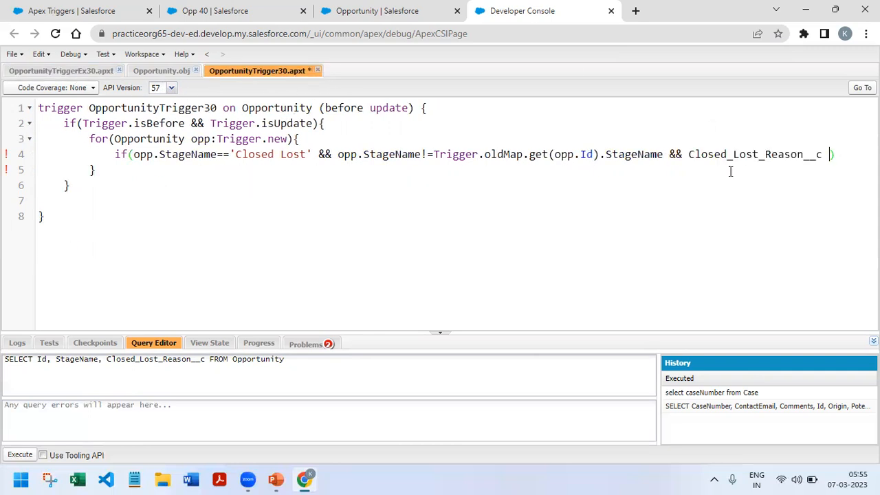
{"action": "mouse_move", "coordinate": [812, 177]}
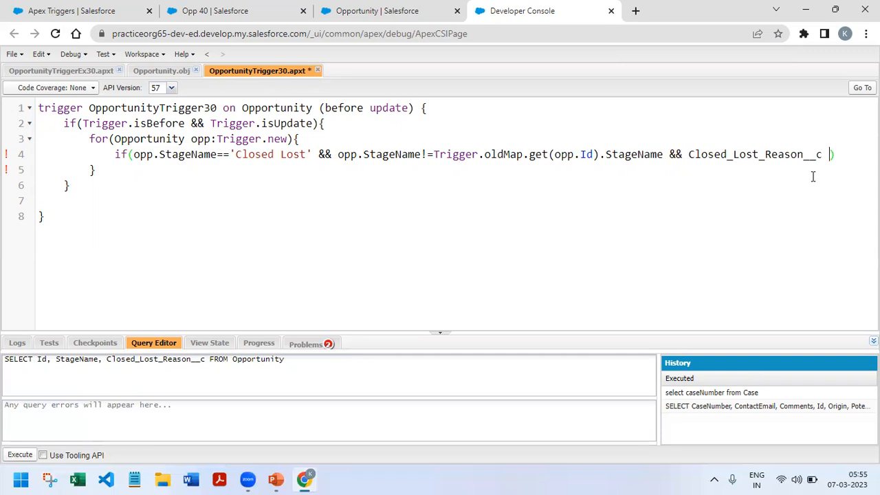
{"action": "type", "text": "==nu"}
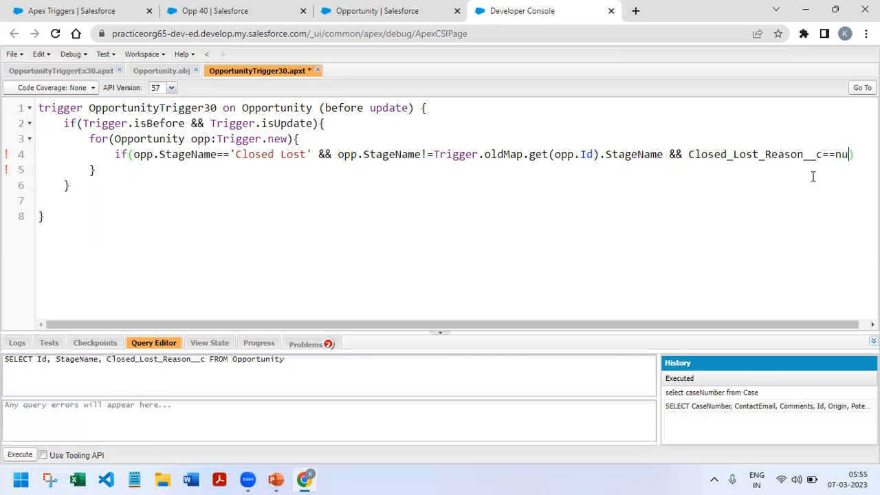
{"action": "type", "text": "ll)"}
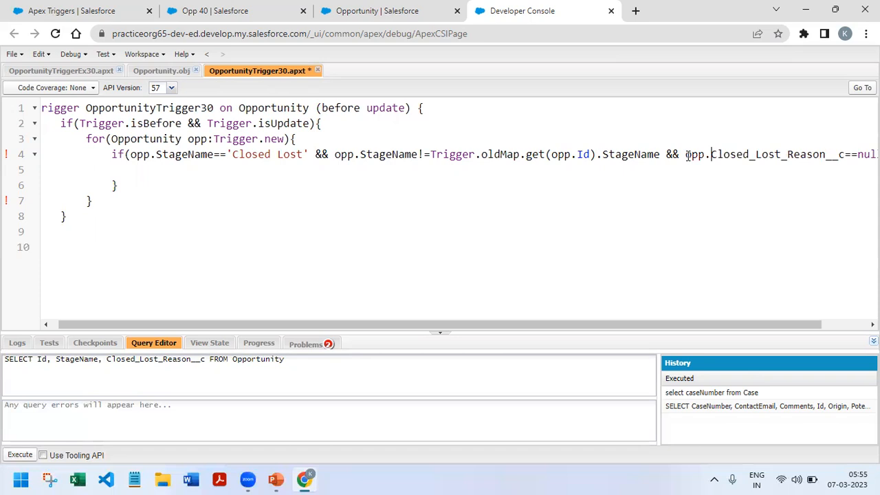
{"action": "mouse_move", "coordinate": [180, 177]}
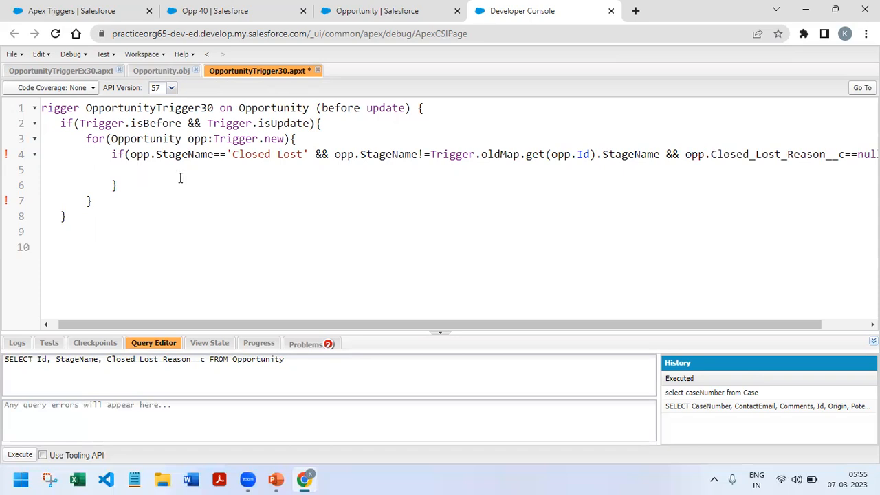
Add opp.addError('Please populate closed lost reason'); inside the if block, matching the slide's wording
{"action": "type", "text": "opp.A"}
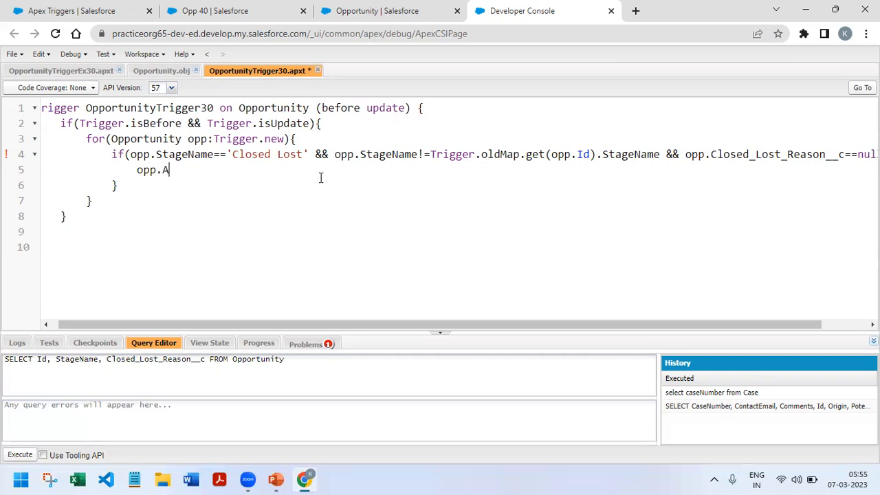
{"action": "type", "text": "dd"}
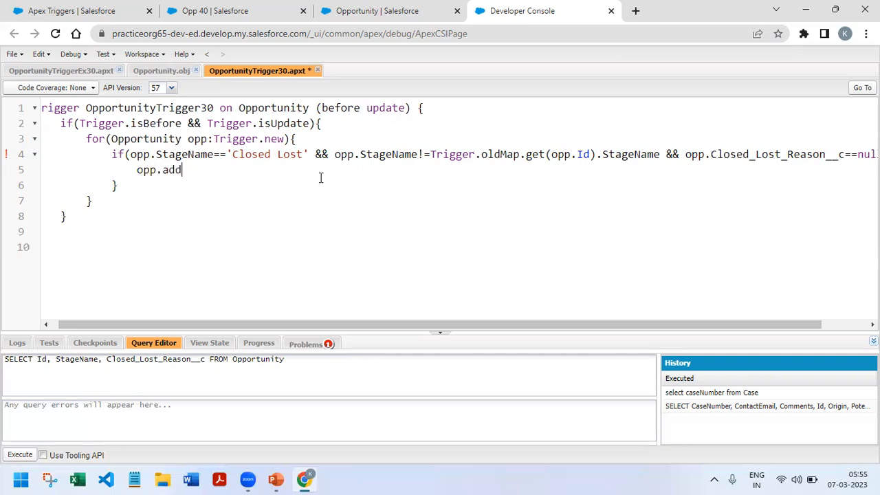
{"action": "type", "text": "Error("}
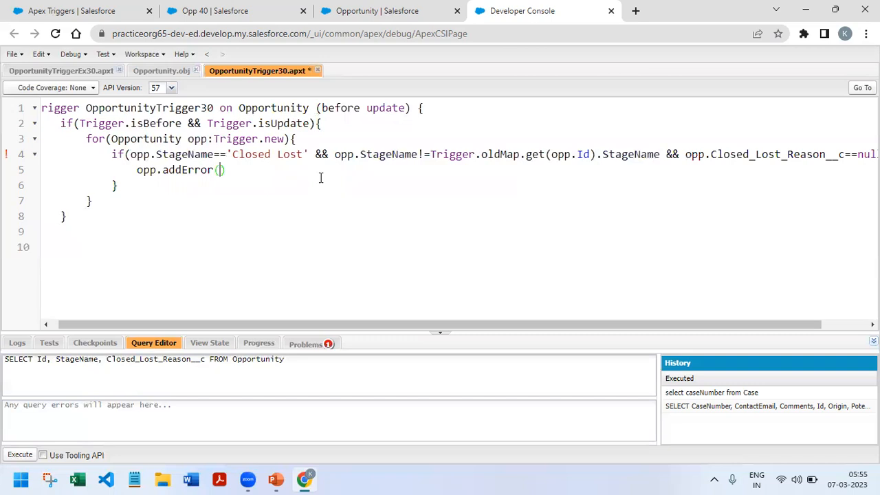
{"action": "type", "text": "''"}
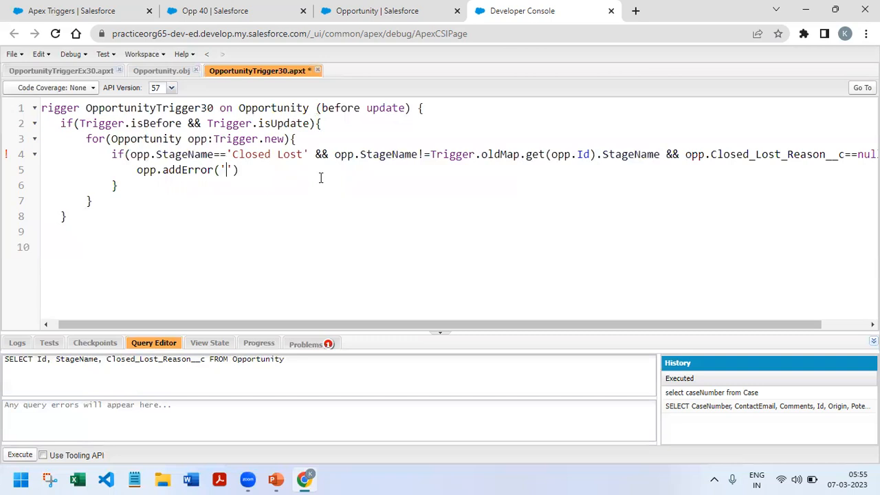
{"action": "left_click", "coordinate": [276, 479]}
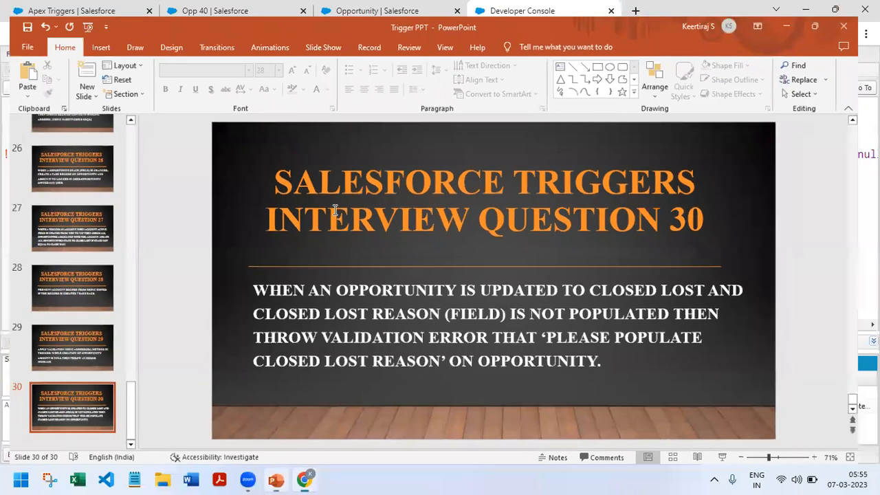
{"action": "left_click", "coordinate": [543, 10]}
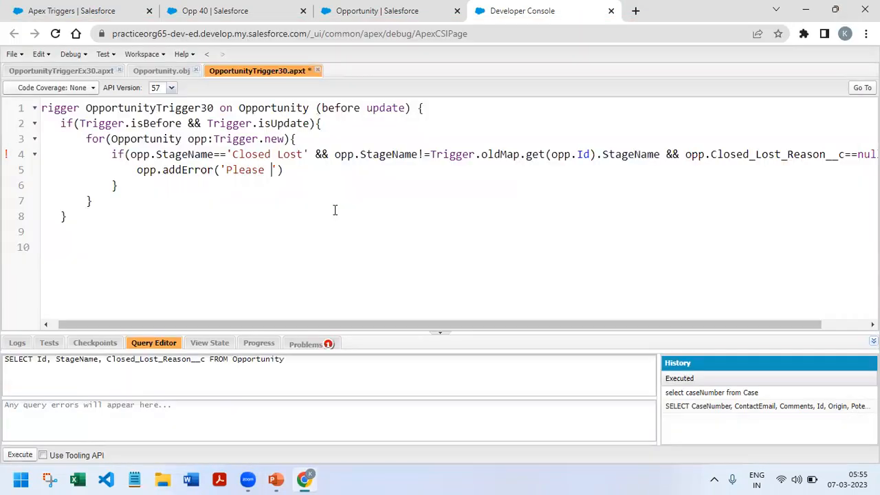
{"action": "type", "text": "populate closed lost"}
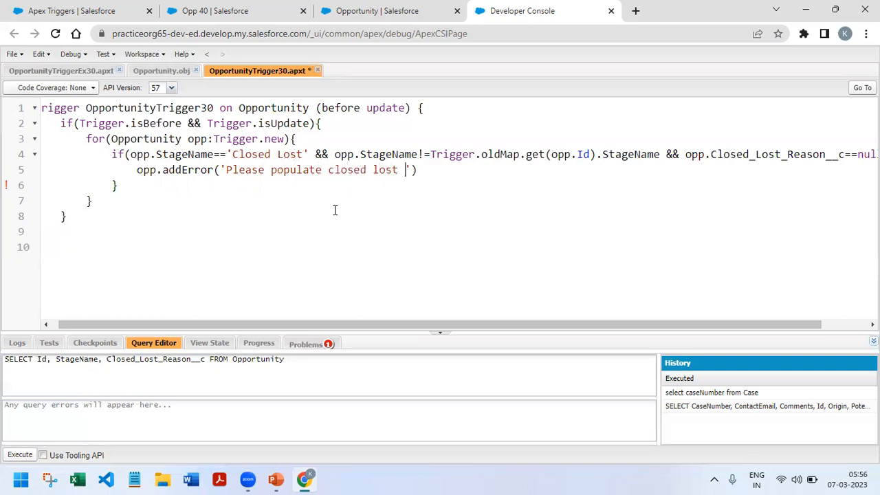
{"action": "type", "text": "reason"}
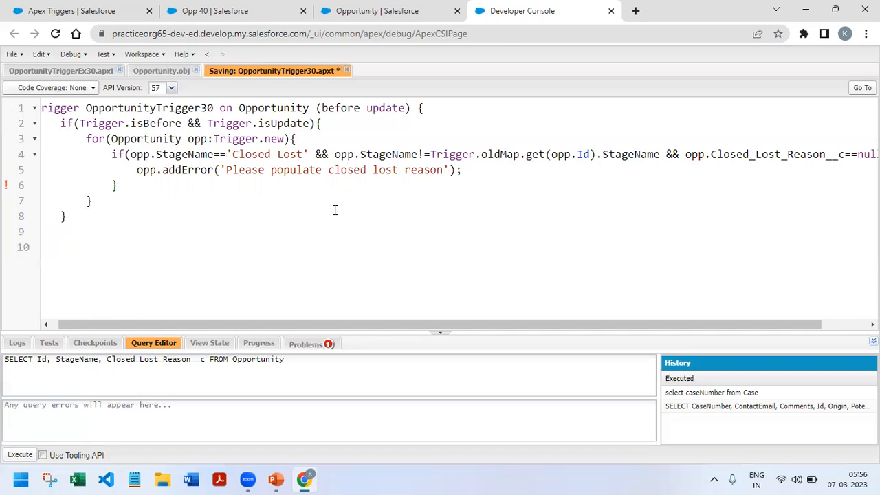
Remove the blank line before the final brace, save OpportunityTrigger30, and return to the Opportunities page
{"action": "key", "text": "ctrl+s"}
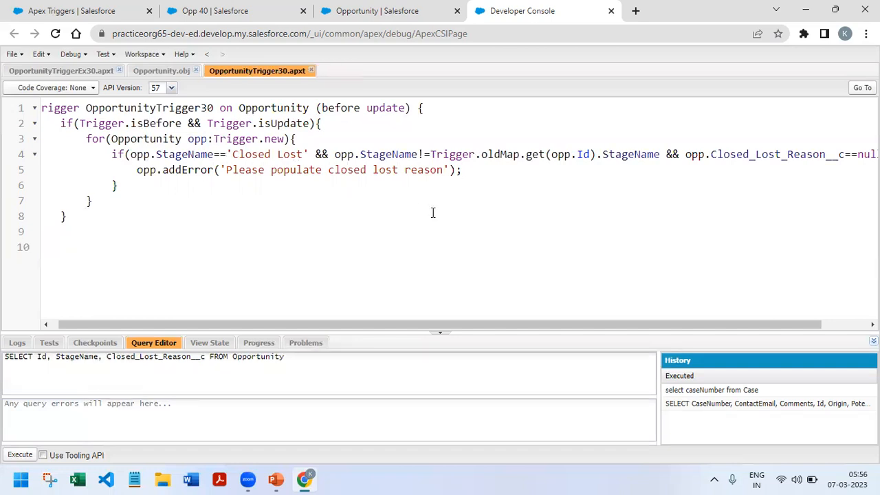
{"action": "left_click", "coordinate": [431, 108]}
{"action": "type", "text": "}"}
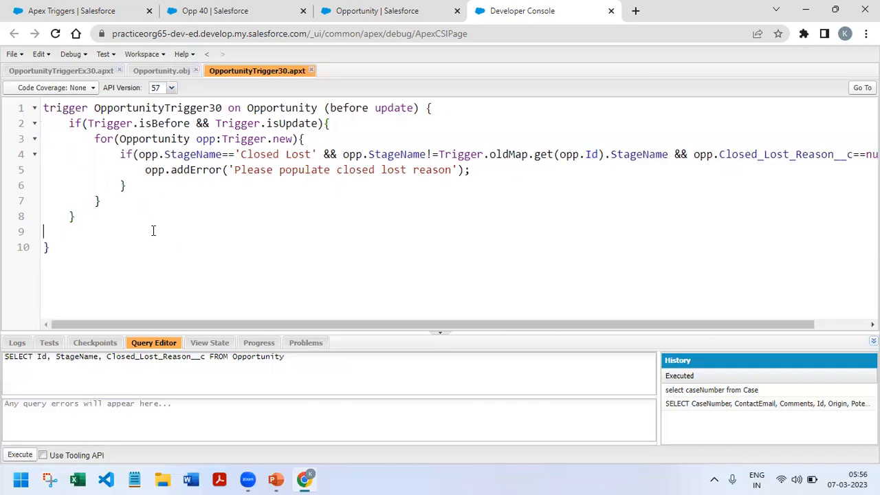
{"action": "key", "text": "ctrl+s"}
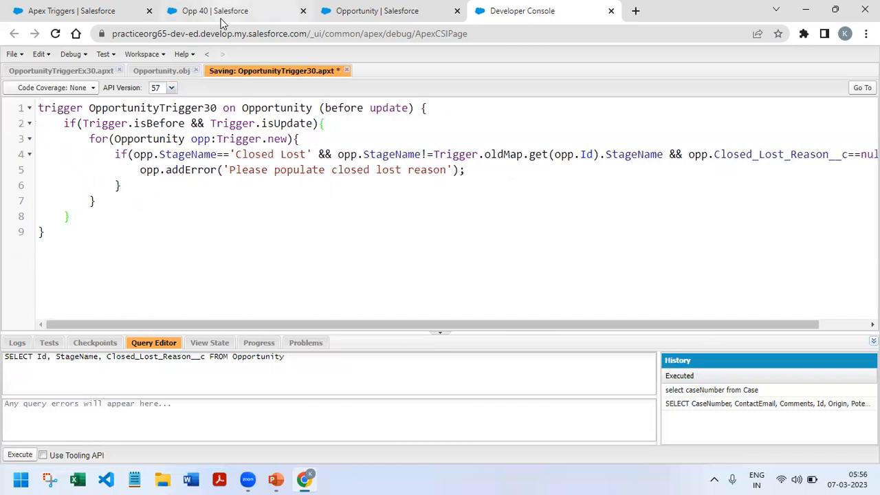
{"action": "left_click", "coordinate": [233, 10]}
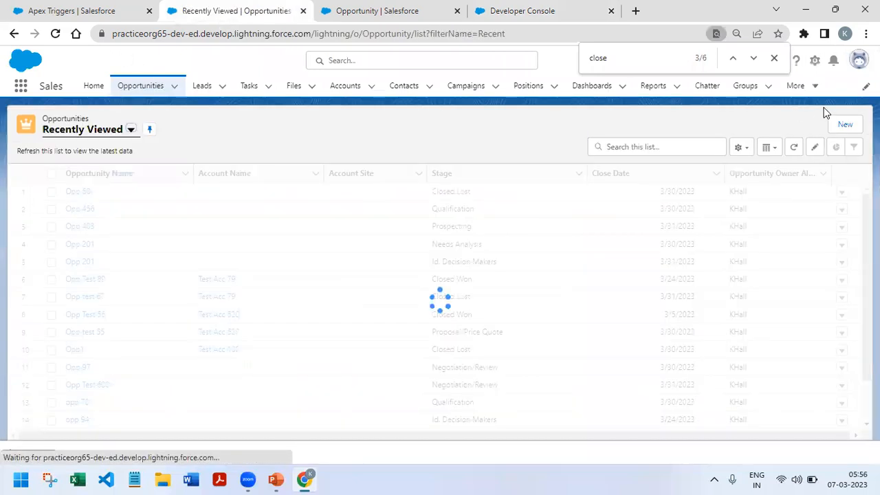
Create opportunity Opp Test 70 with close date 3/24/2023 and stage Value Proposition
{"action": "left_click", "coordinate": [845, 125]}
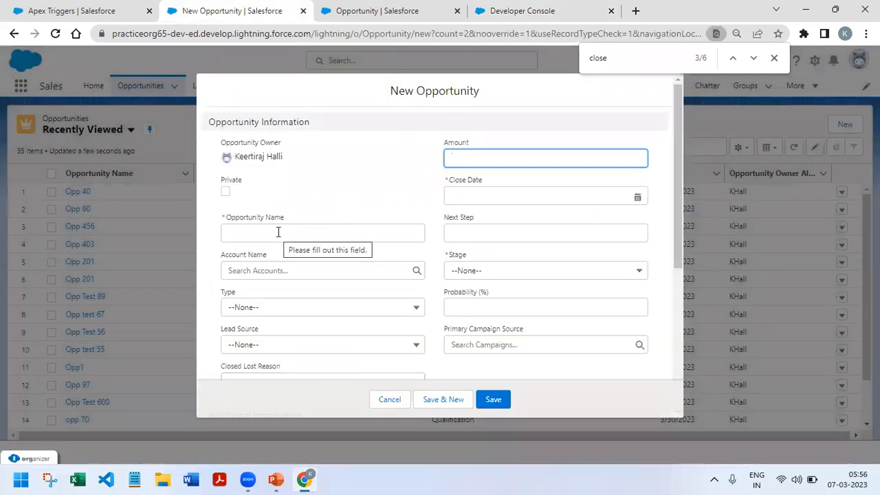
{"action": "type", "text": "Opp Test 70"}
{"action": "left_click", "coordinate": [546, 196]}
{"action": "type", "text": "3/24/2023"}
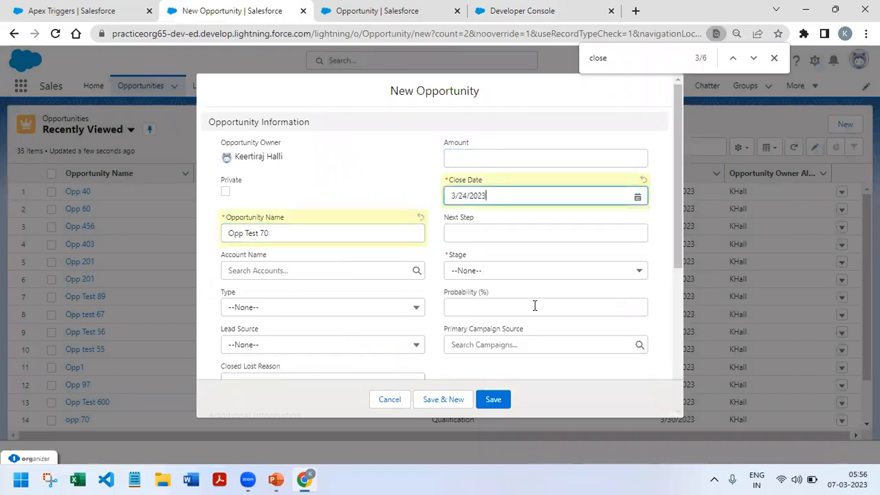
{"action": "left_click", "coordinate": [545, 270]}
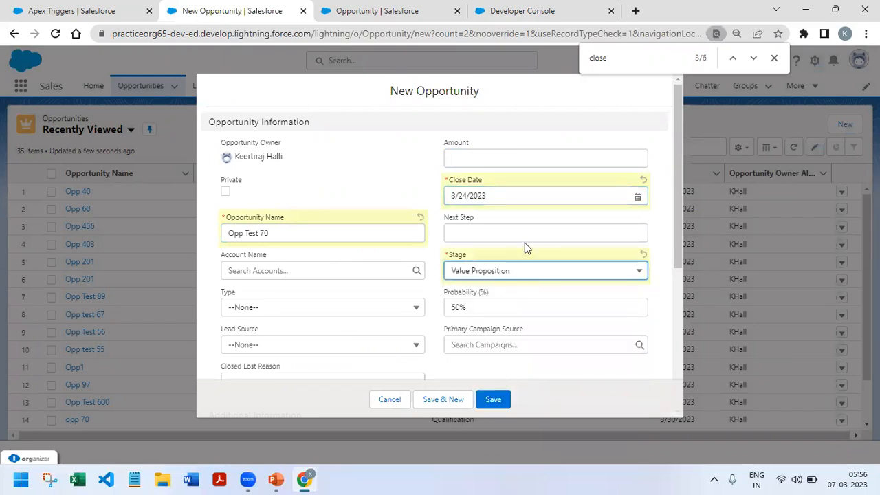
{"action": "left_click", "coordinate": [493, 398]}
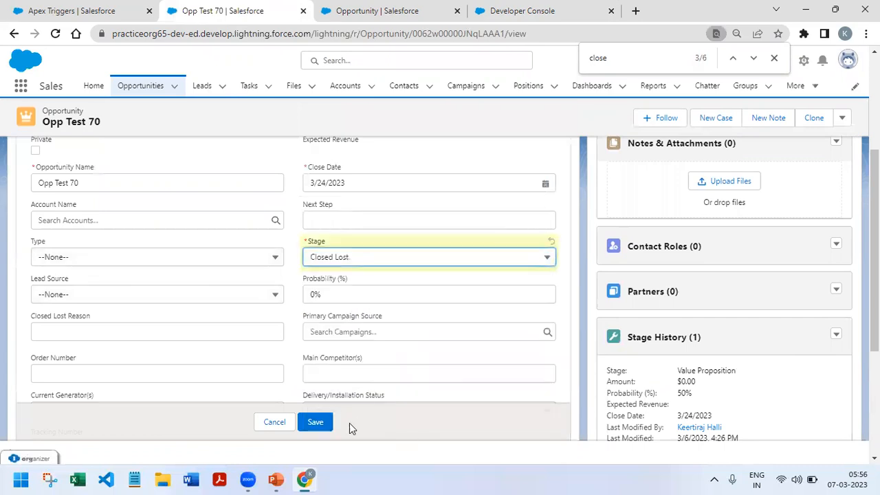
Save Opp Test 70 as Closed Lost, see the required-reason error, then save with reason Not Interested
{"action": "left_click", "coordinate": [315, 422]}
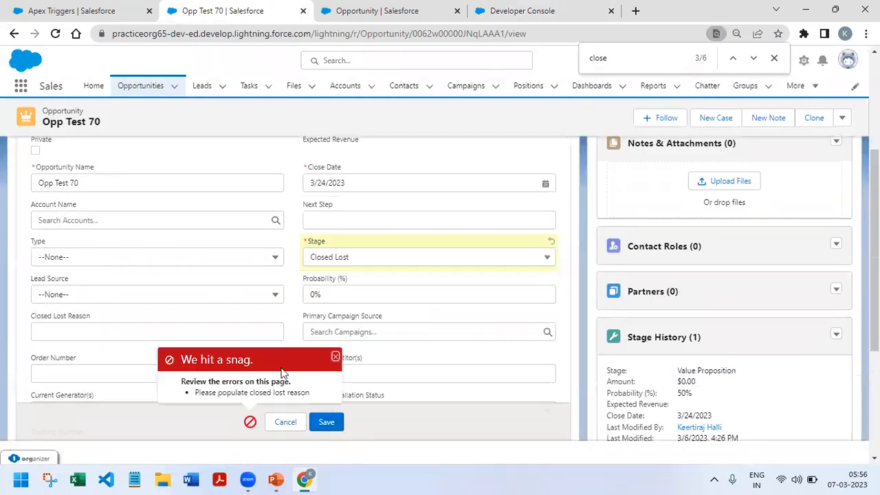
{"action": "mouse_move", "coordinate": [316, 399]}
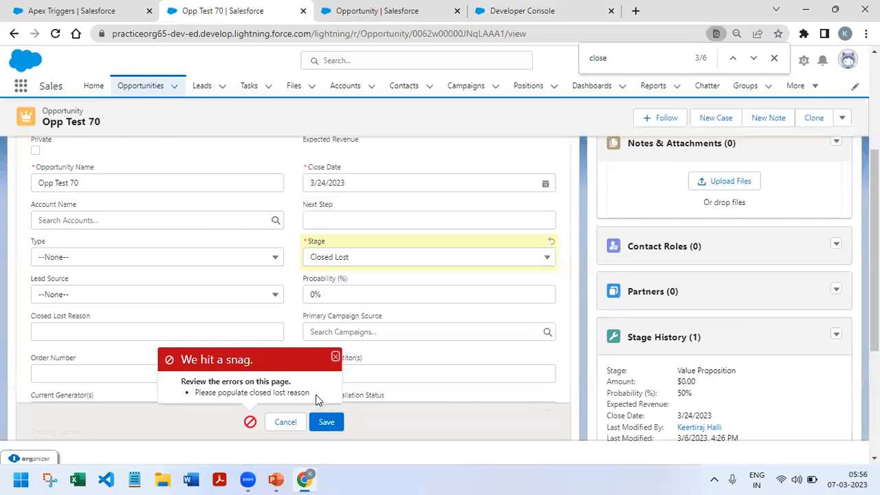
{"action": "left_click", "coordinate": [157, 331]}
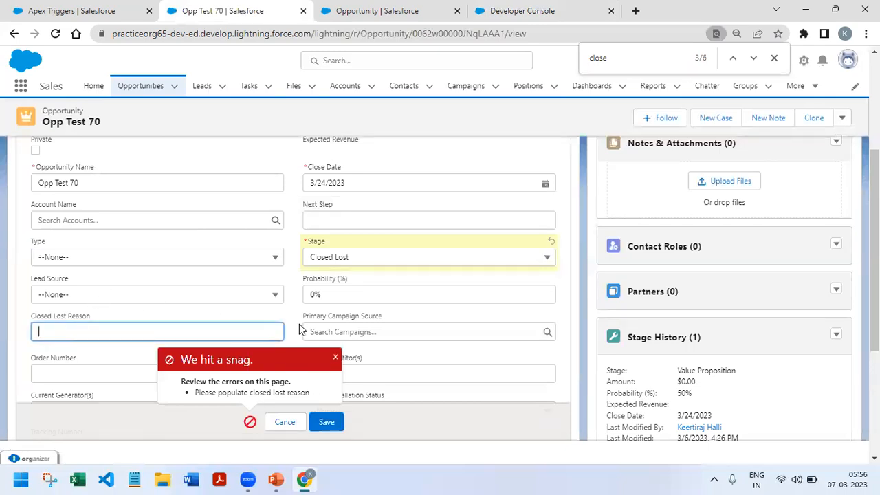
{"action": "type", "text": "Not"}
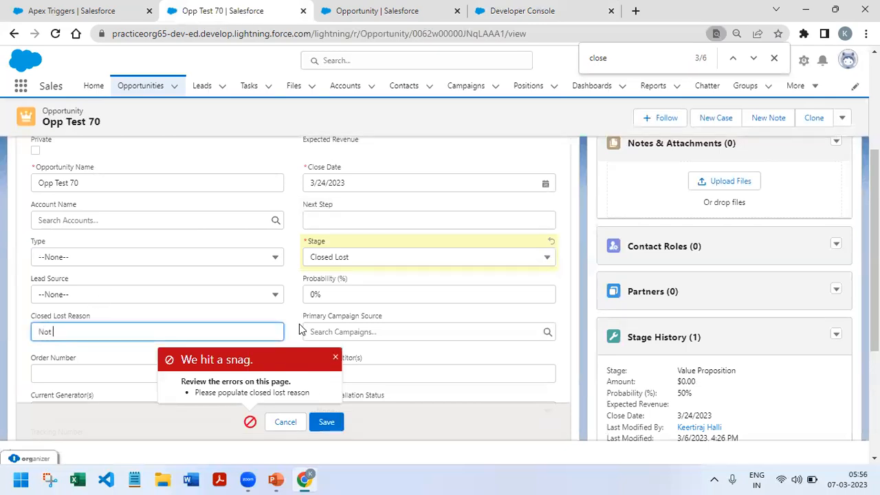
{"action": "type", "text": "Interest"}
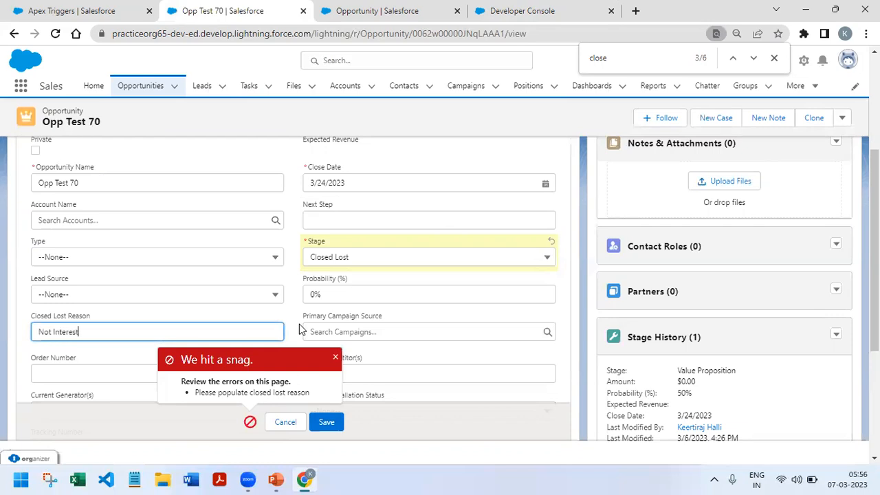
{"action": "left_click", "coordinate": [326, 421]}
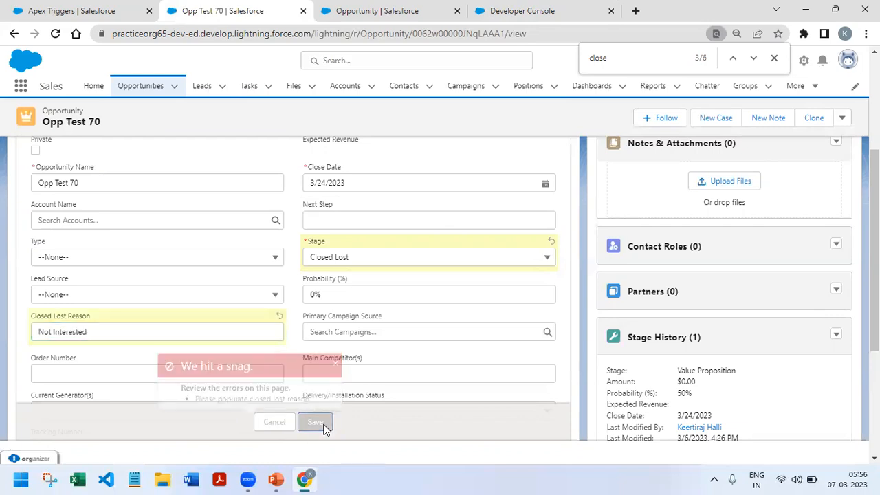
{"action": "left_click", "coordinate": [315, 421]}
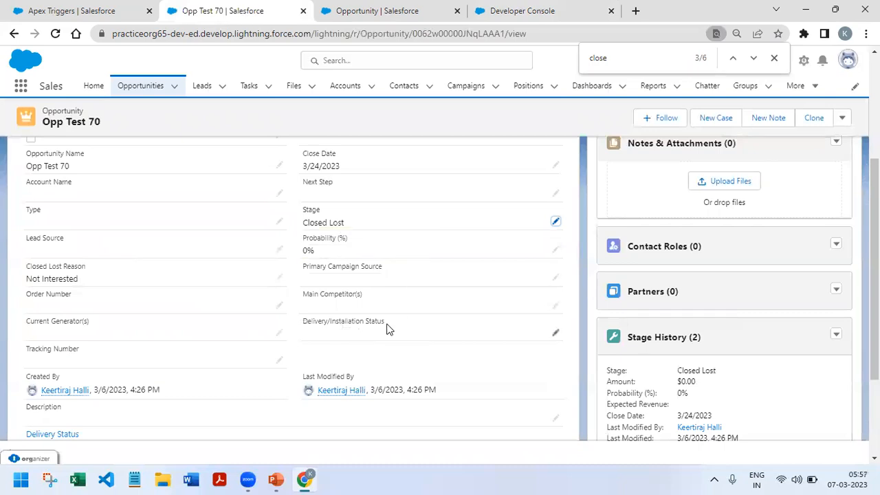
Scroll up the Opp Test 70 record page and return to the OpportunityTrigger30 code
{"action": "scroll", "scroll_direction": "up", "scroll_amount": 3}
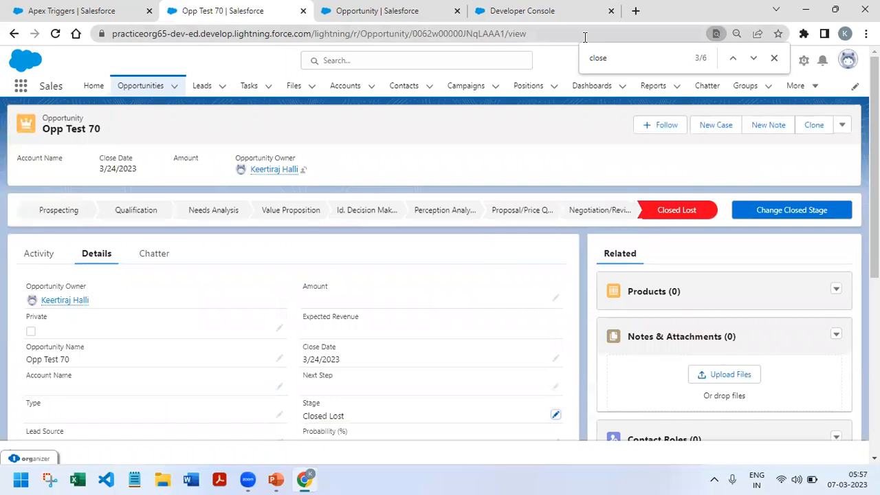
{"action": "mouse_move", "coordinate": [401, 56]}
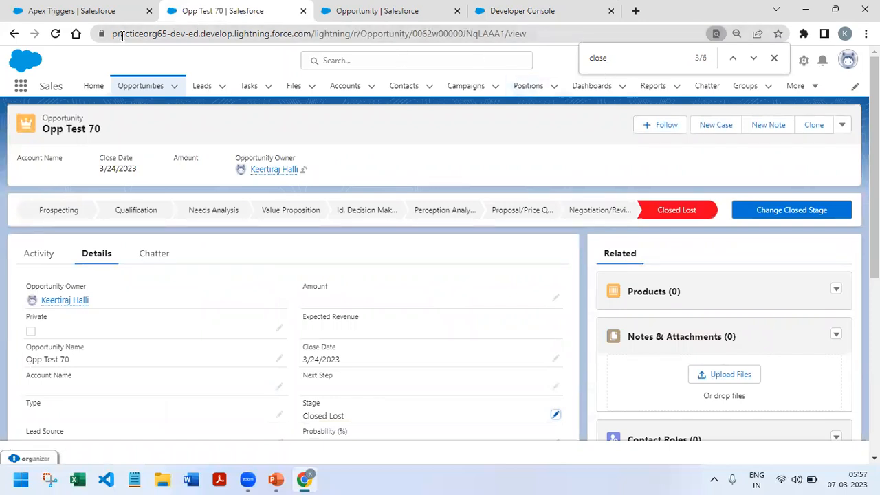
{"action": "left_click", "coordinate": [521, 10]}
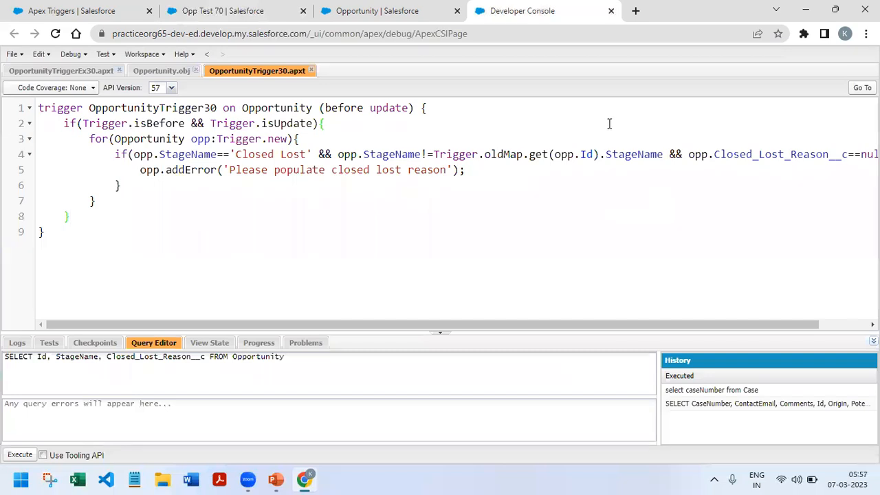
{"action": "mouse_move", "coordinate": [567, 30]}
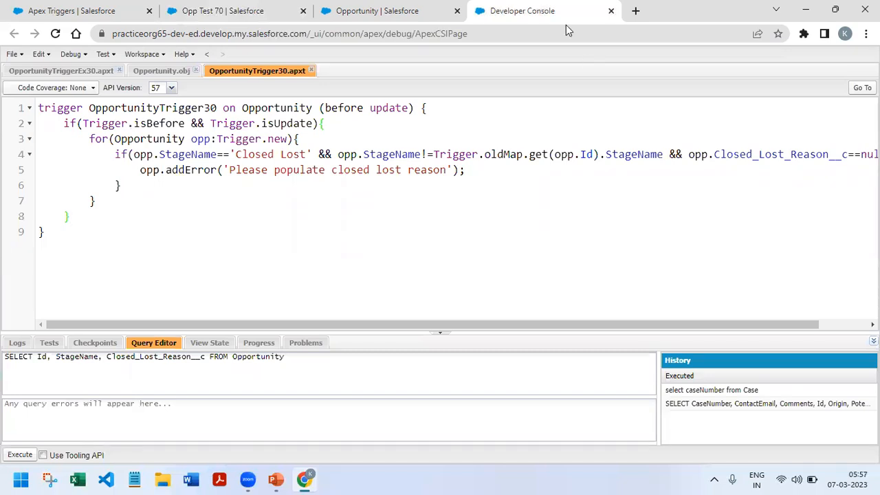